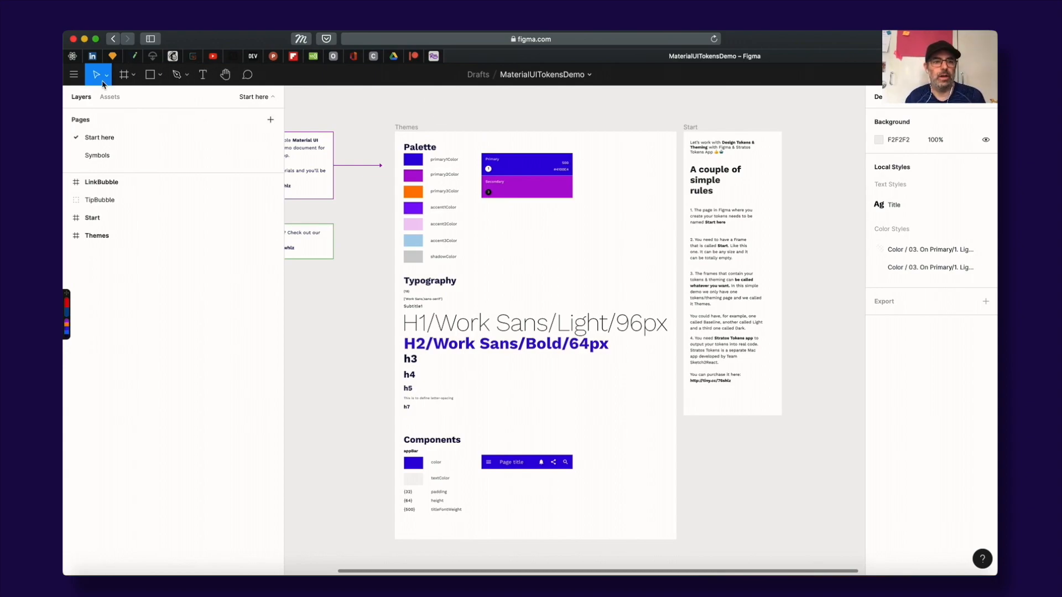
mouse_move(554, 82)
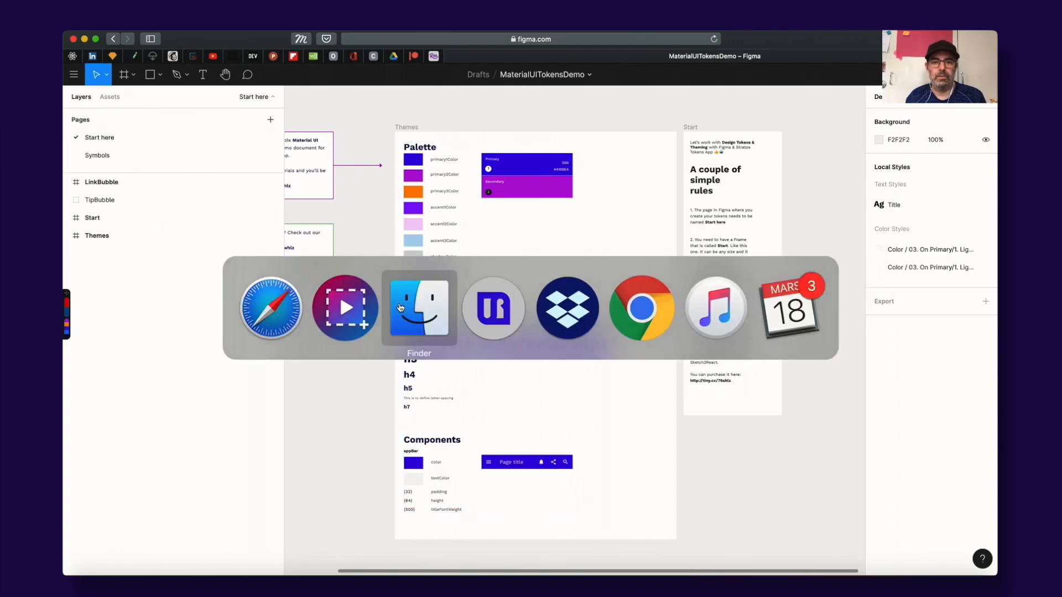
Step: Check the demo .fig files in Finder, then reopen MaterialUITokensDemo from Figma's Drafts
click(419, 309)
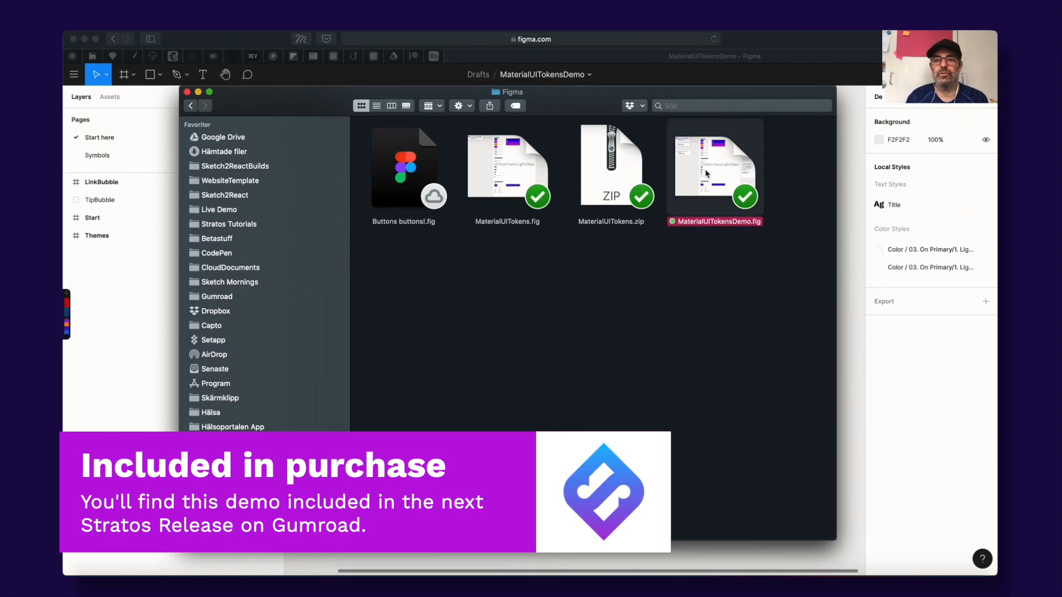
click(73, 75)
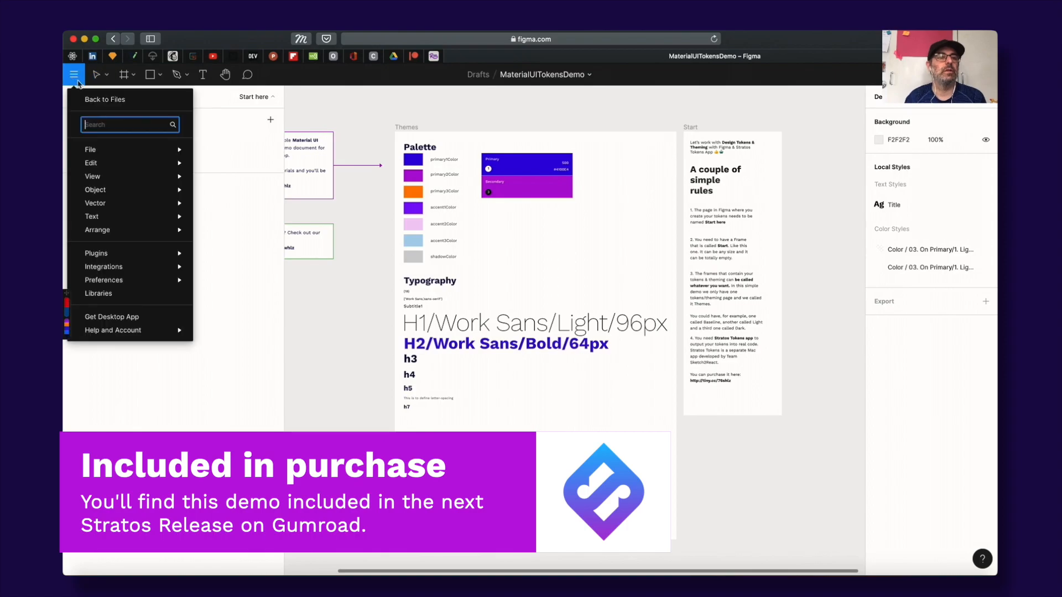
click(104, 99)
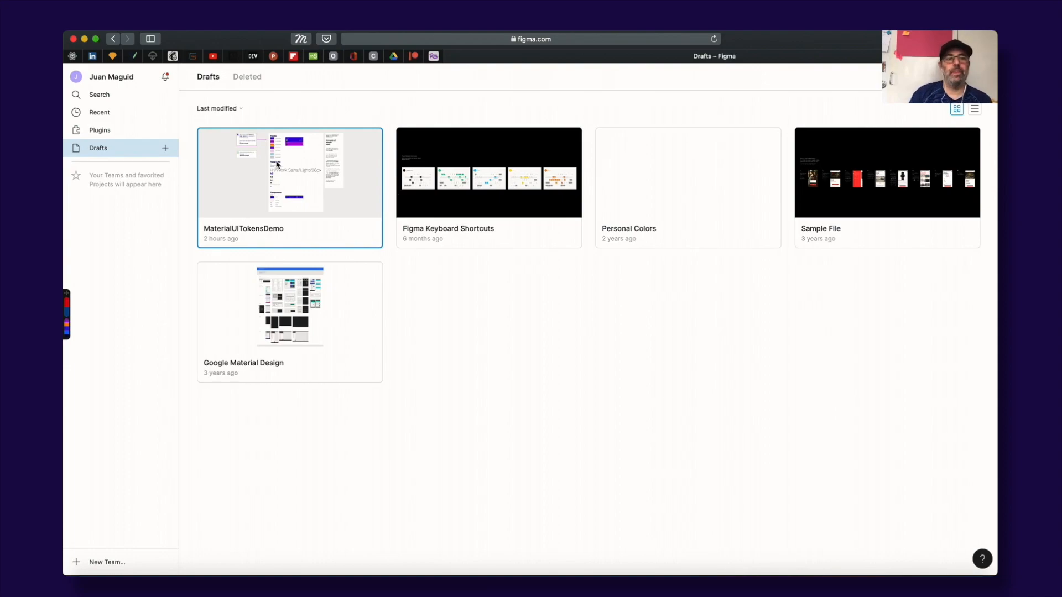
double_click(289, 172)
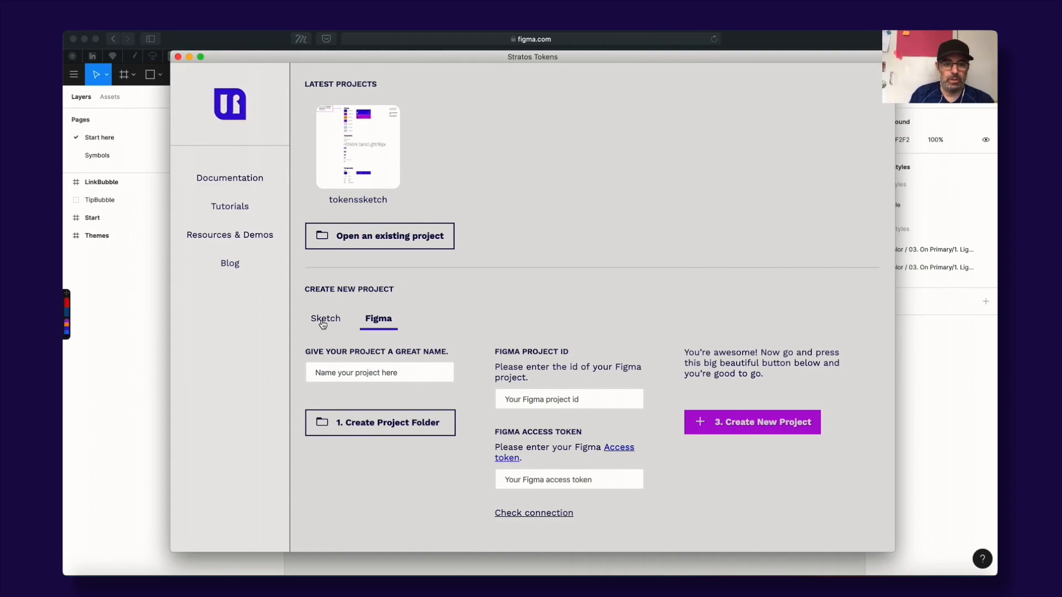
Step: Choose the Figma project type and name the project StratosFigmaTokensDemo
click(326, 319)
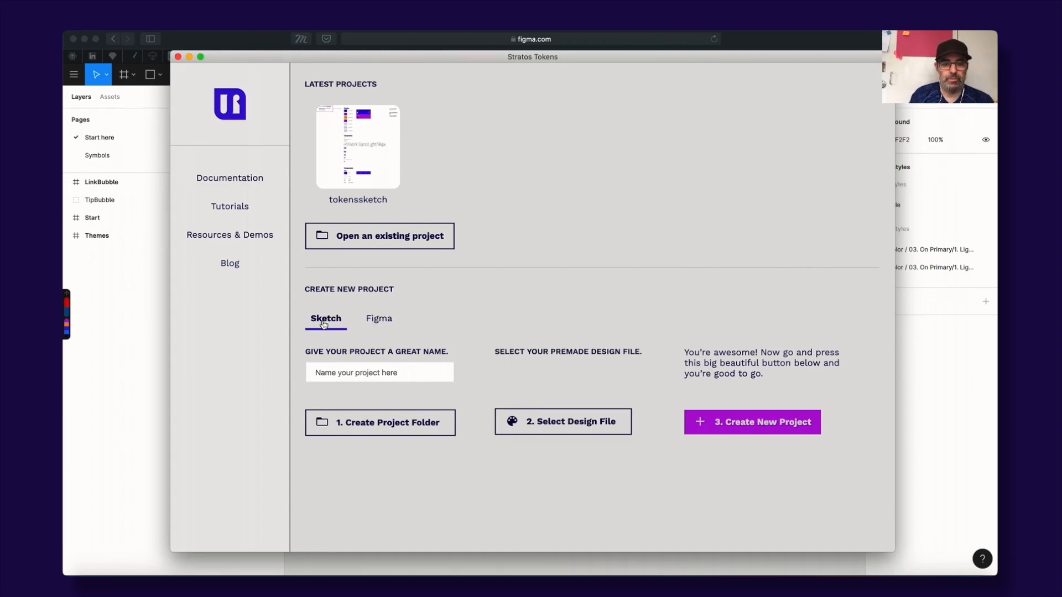
click(378, 318)
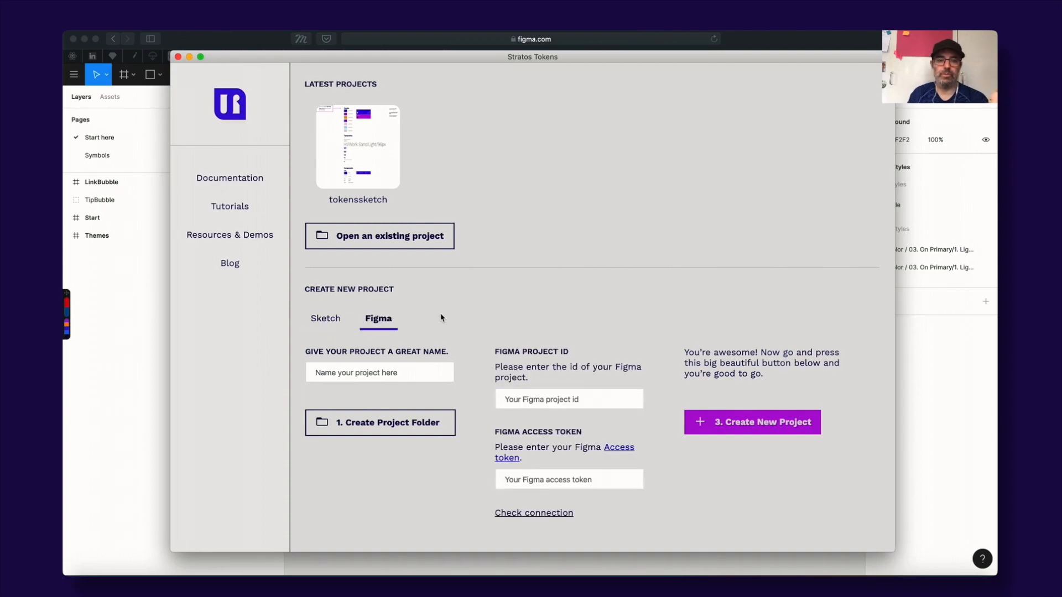
mouse_move(555, 310)
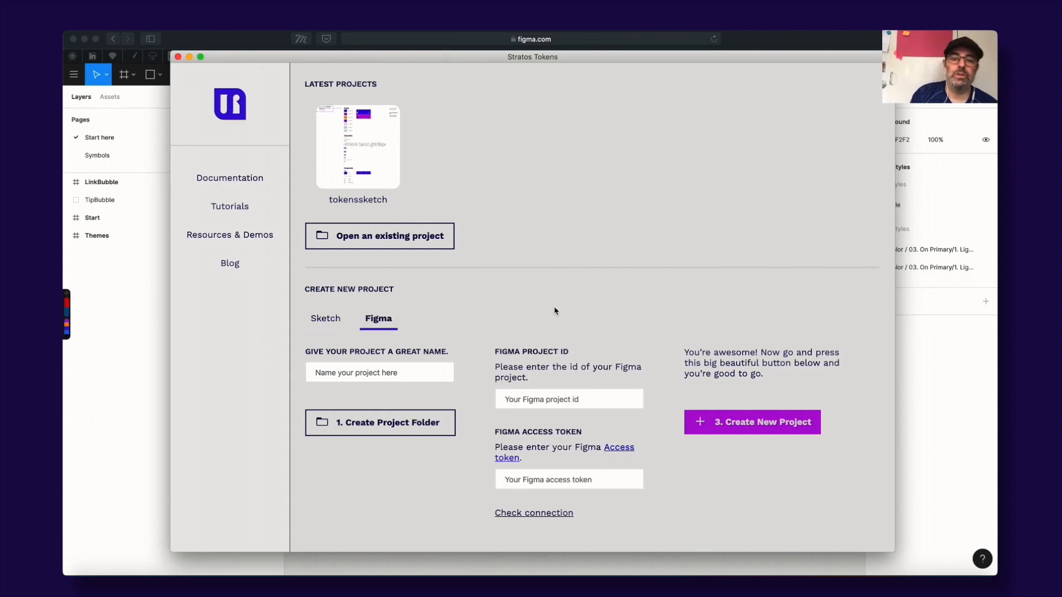
mouse_move(551, 310)
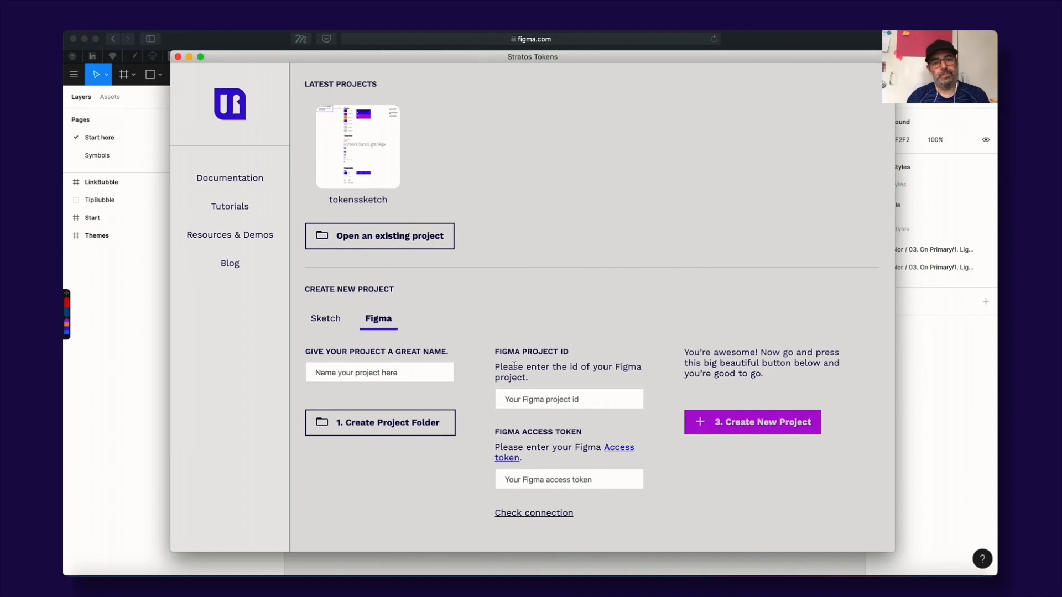
click(378, 372)
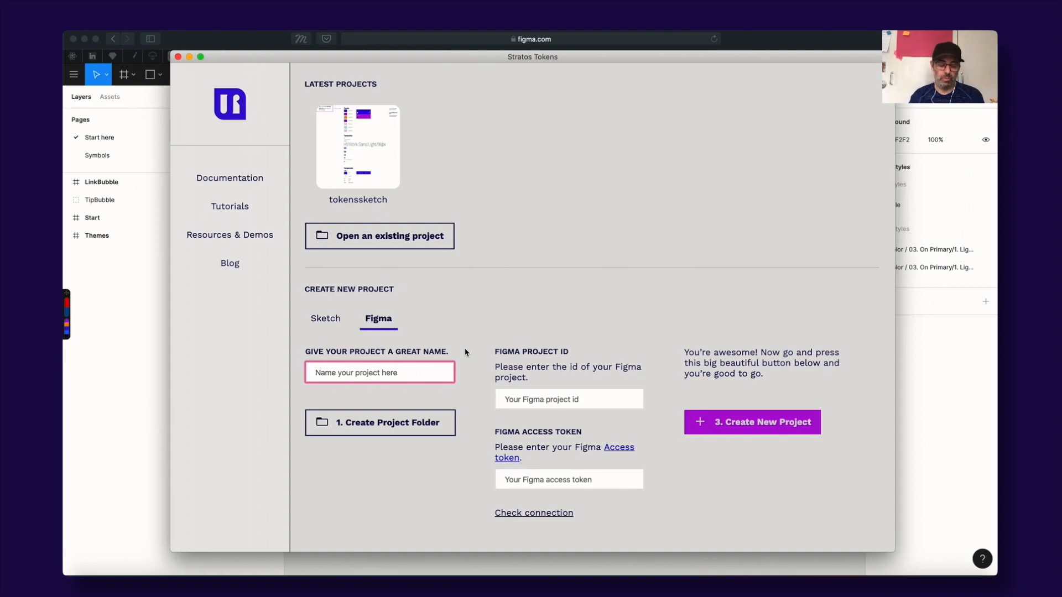
text(StratosFigmaTokensDemo)
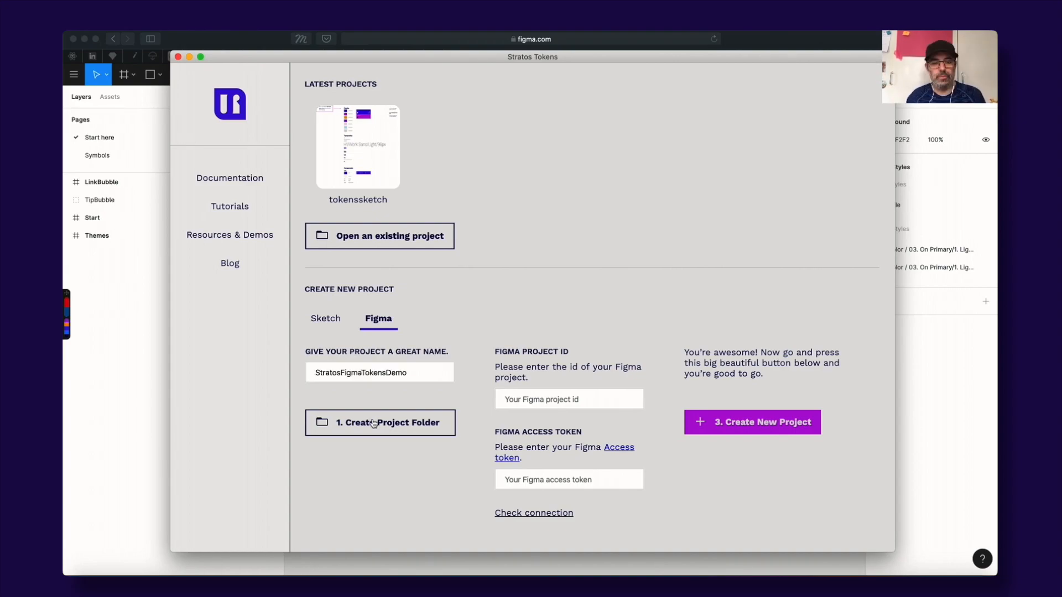
Step: Create a new project folder named 'Str' for the project
click(380, 422)
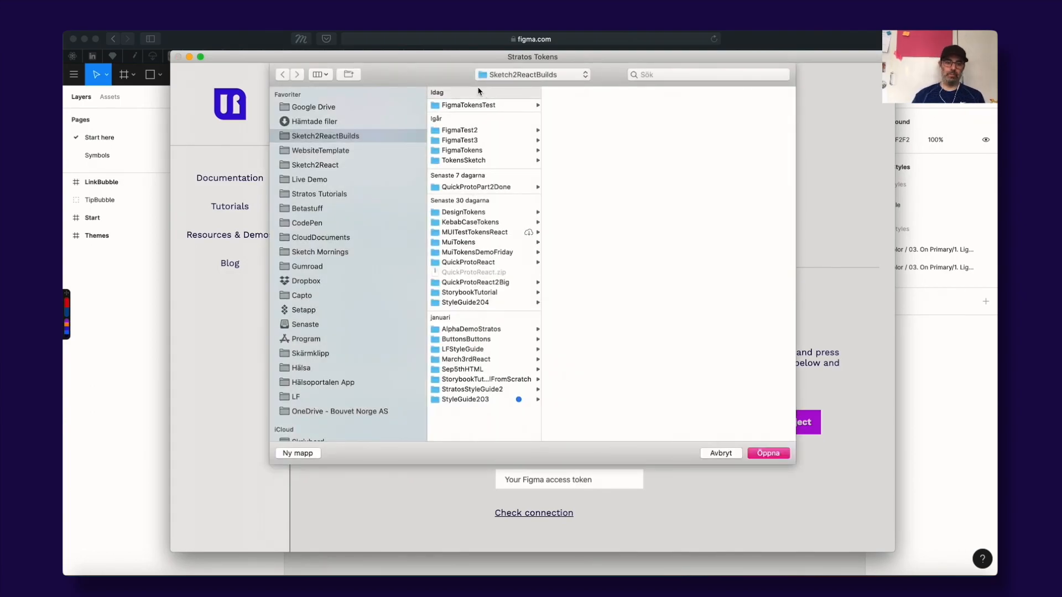
click(299, 453)
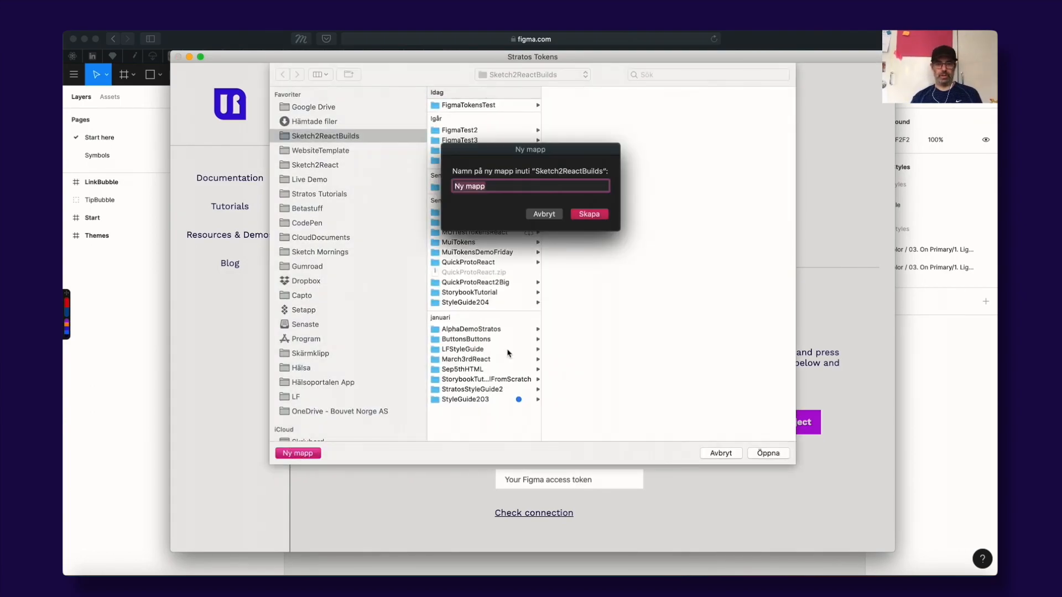
text(StratosTokensF)
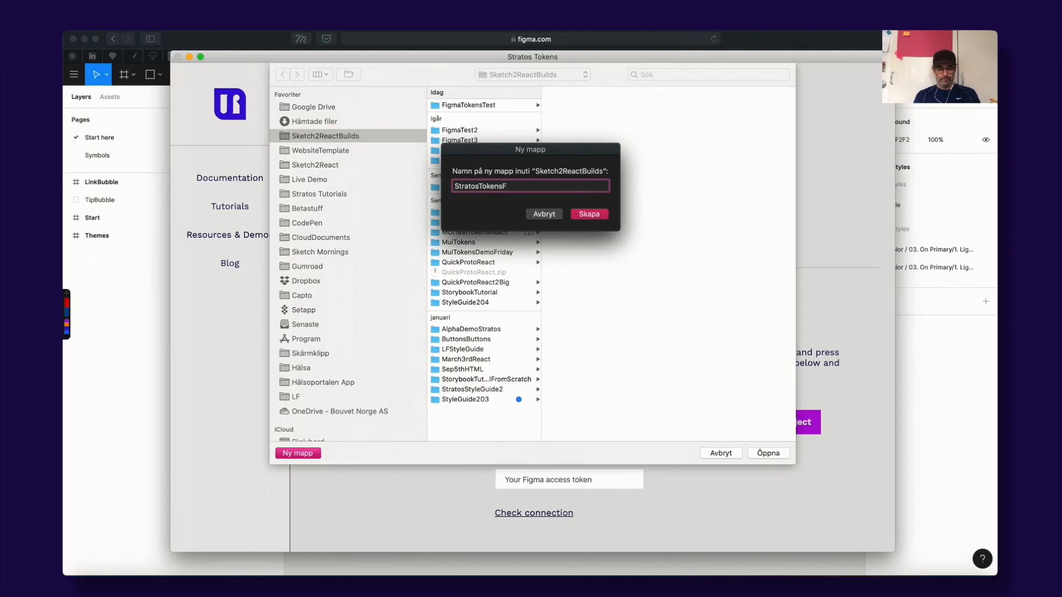
click(588, 214)
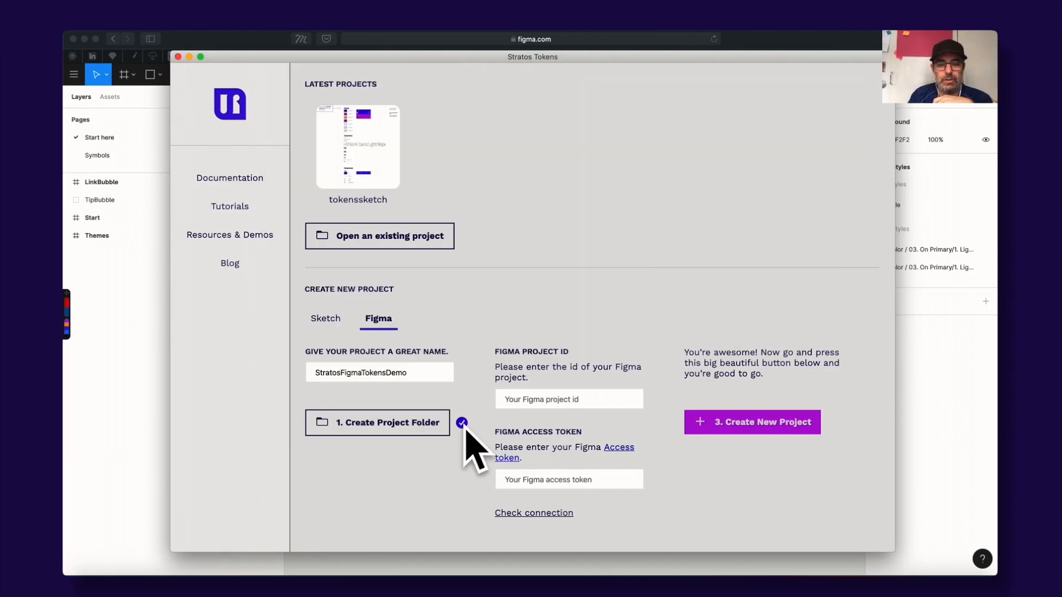
mouse_move(542, 349)
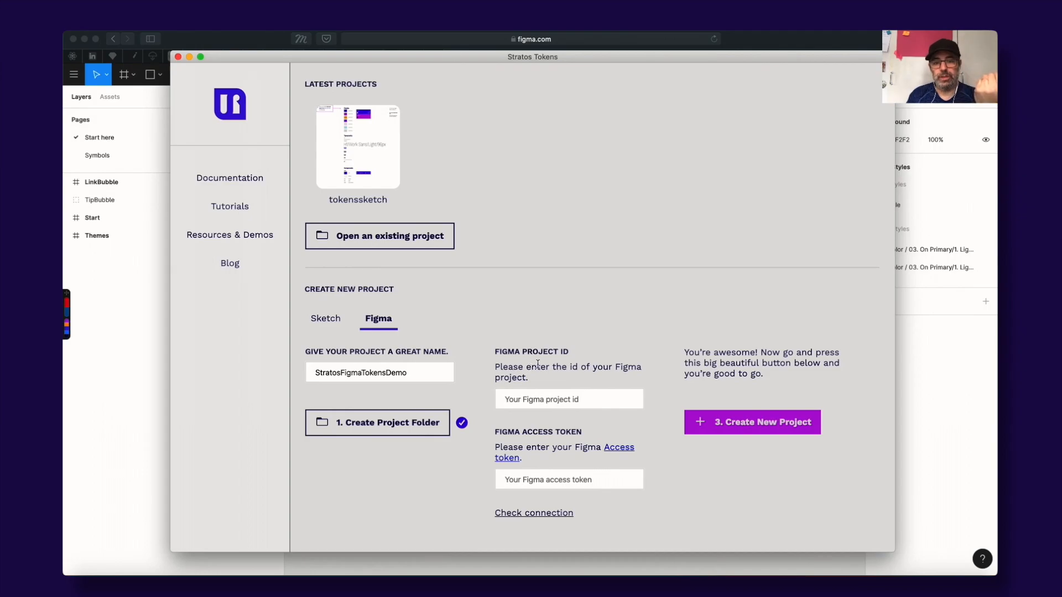
mouse_move(405, 196)
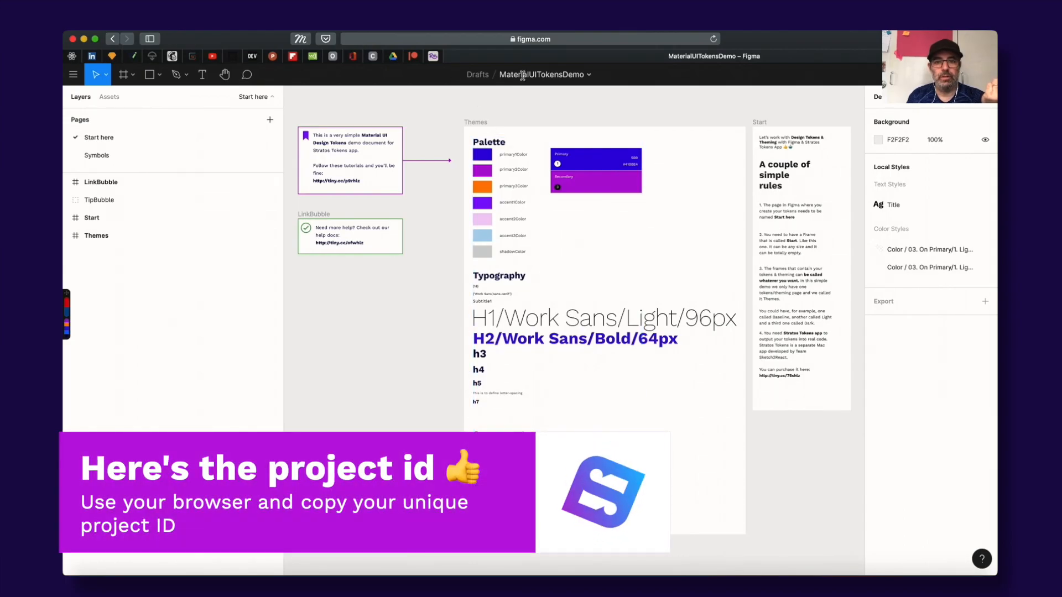
Step: Copy MaterialUITokensDemo's project id from the browser address bar
click(528, 39)
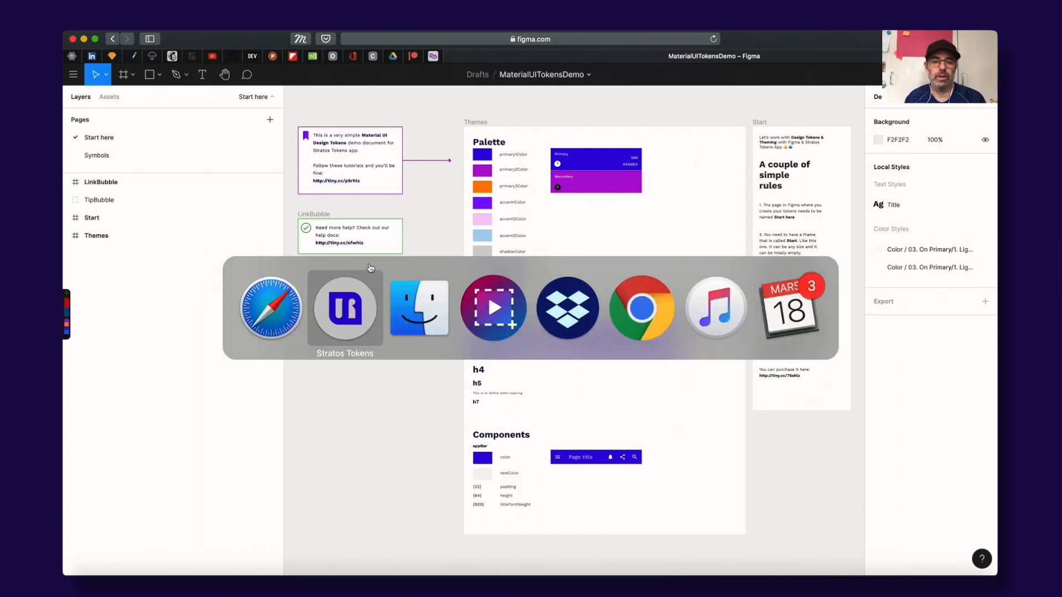
Step: Paste the copied id into Stratos Tokens' Figma Project ID field
click(344, 309)
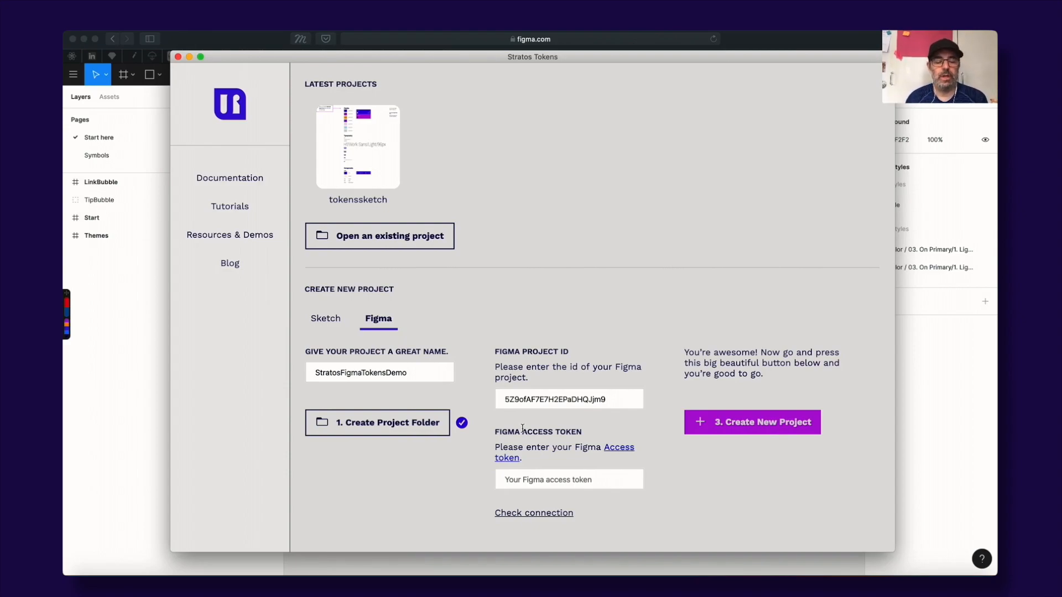
mouse_move(656, 404)
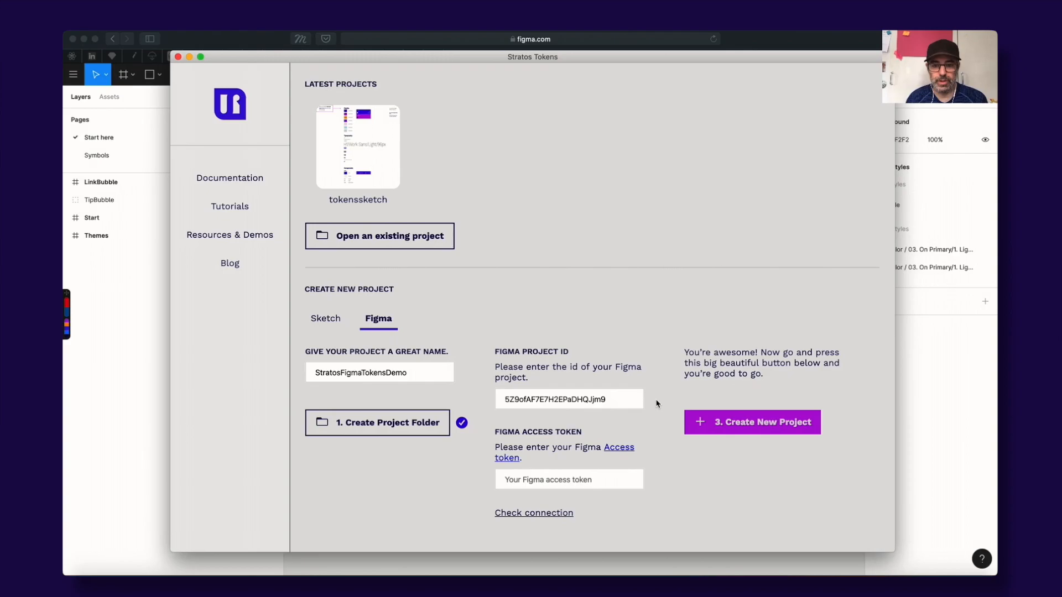
mouse_move(621, 452)
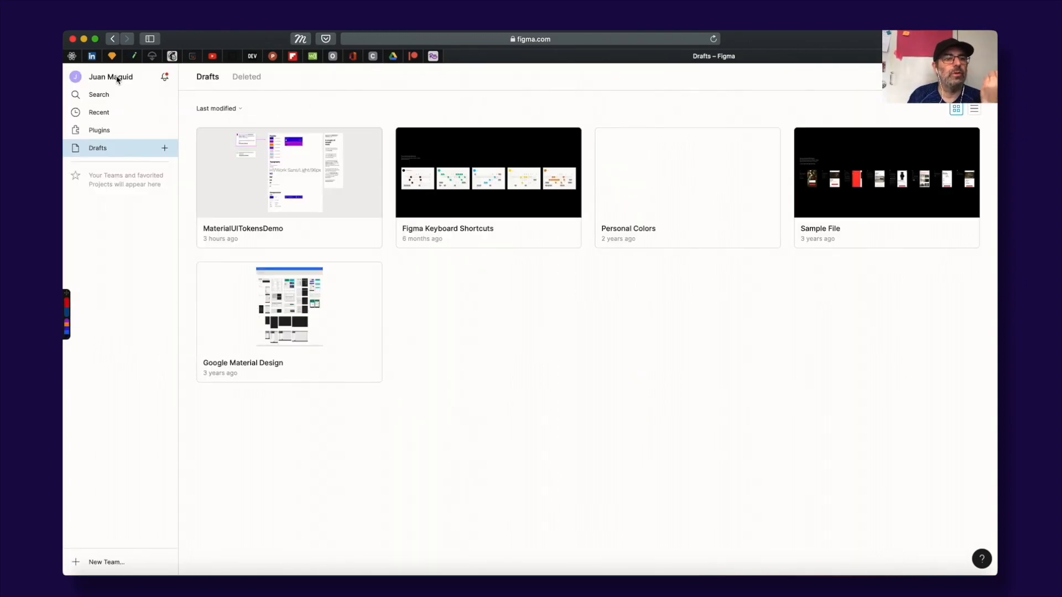
Step: Open Figma account settings at the Personal Access Tokens section
click(111, 77)
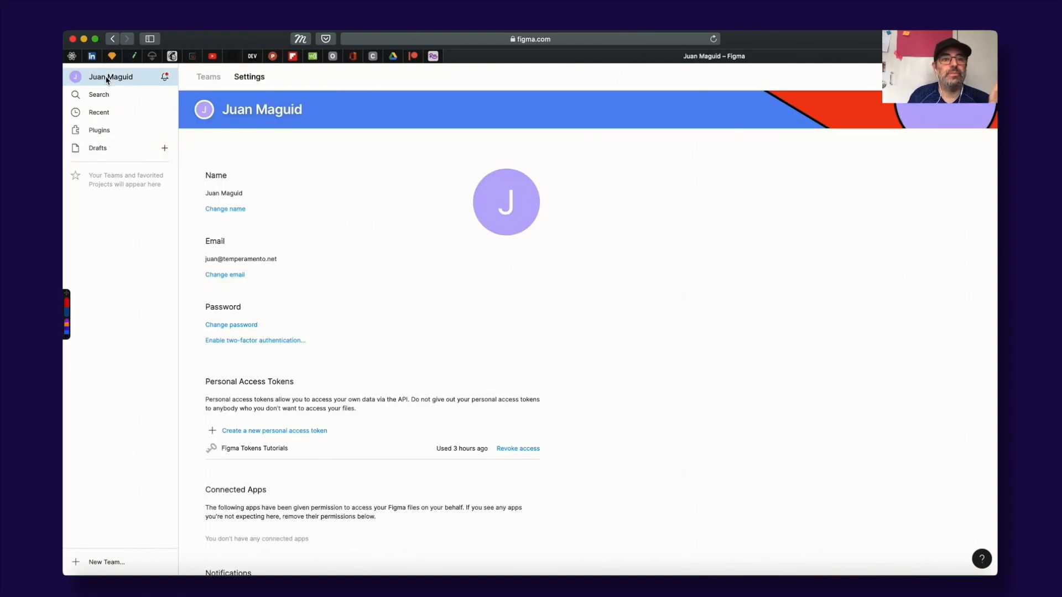
mouse_move(546, 106)
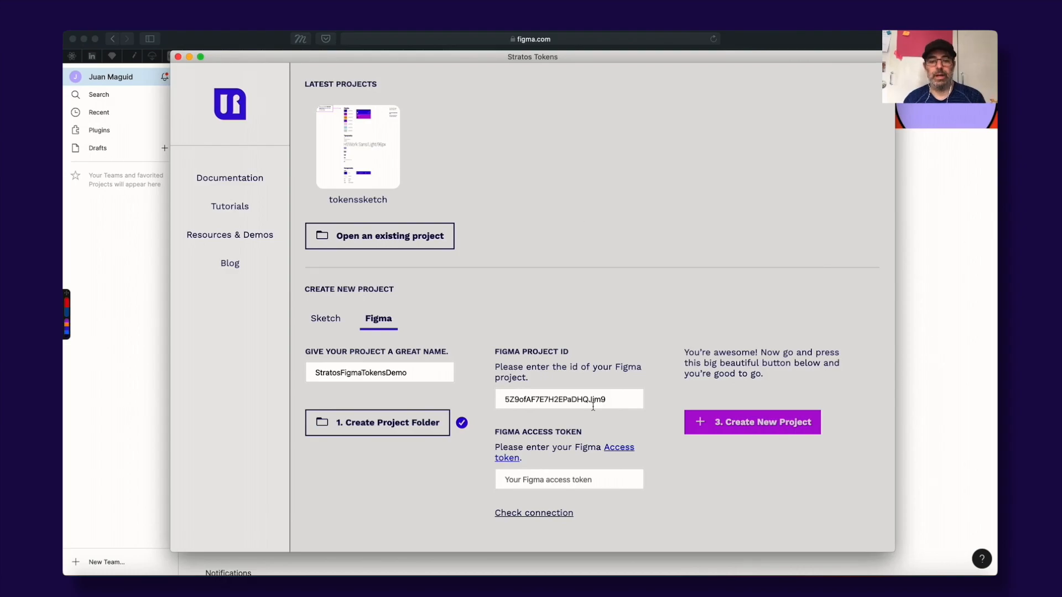
Step: Enter the Figma access token and create the StratosFigmaTokensDemo project
click(569, 479)
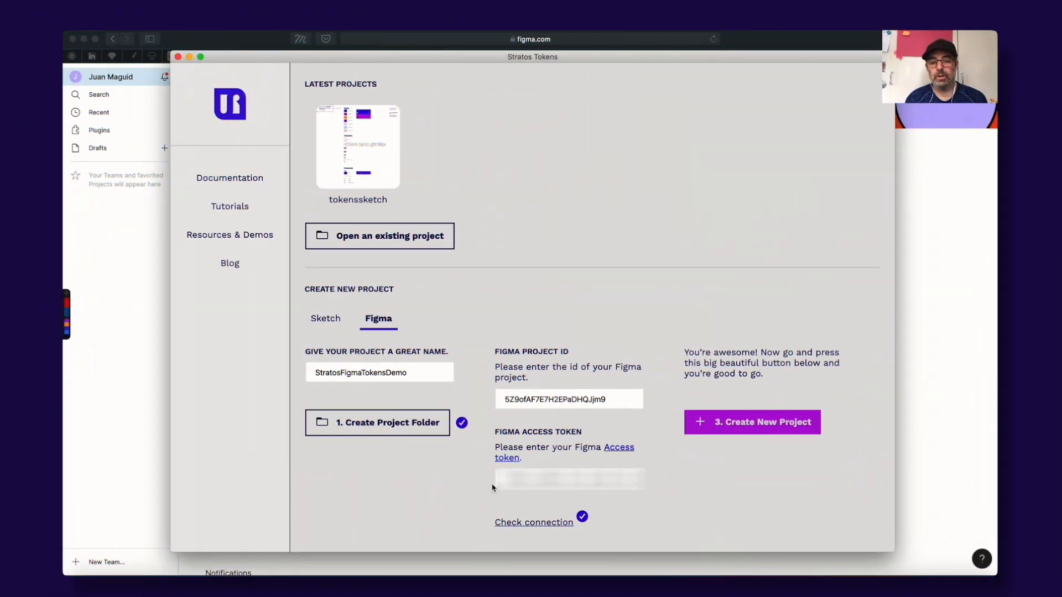
mouse_move(644, 312)
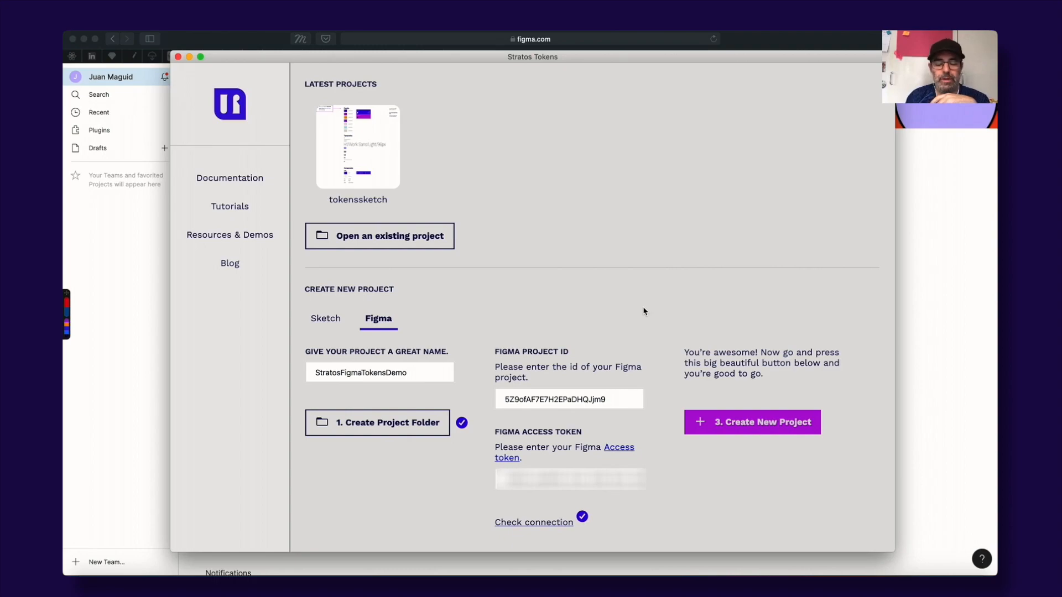
mouse_move(793, 314)
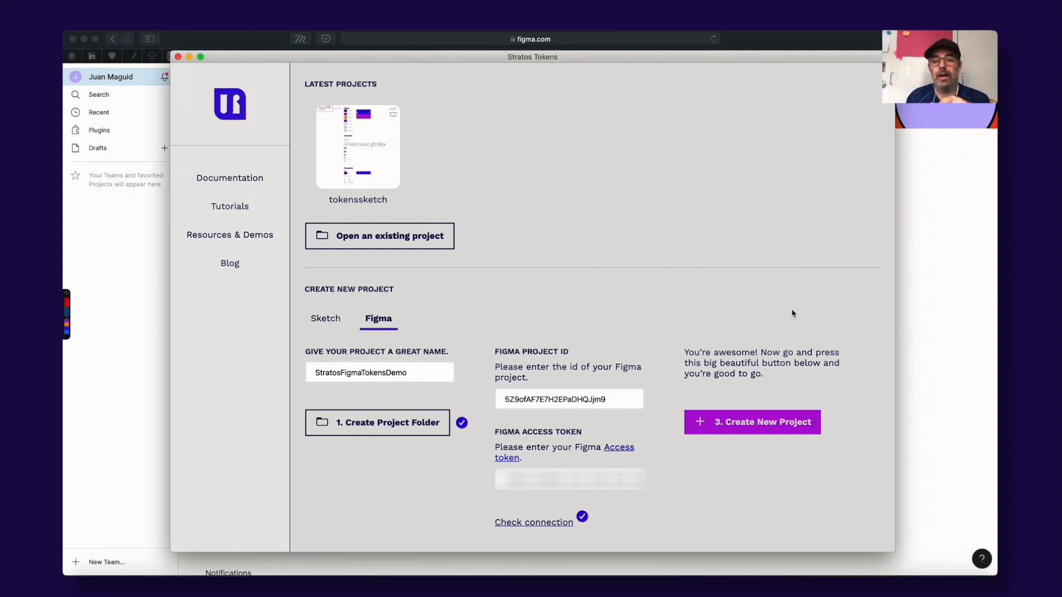
mouse_move(811, 396)
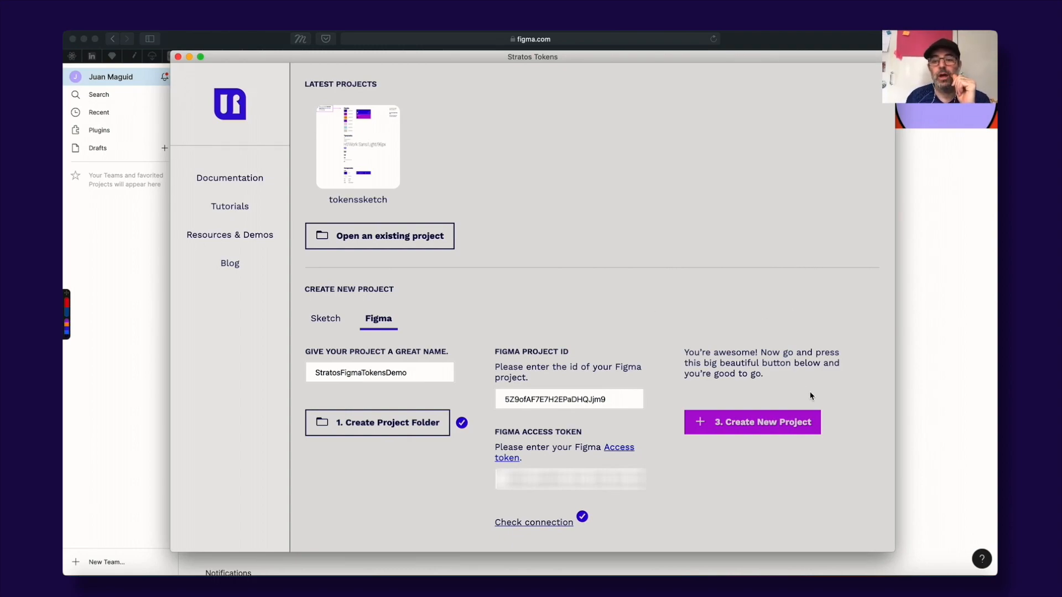
mouse_move(549, 501)
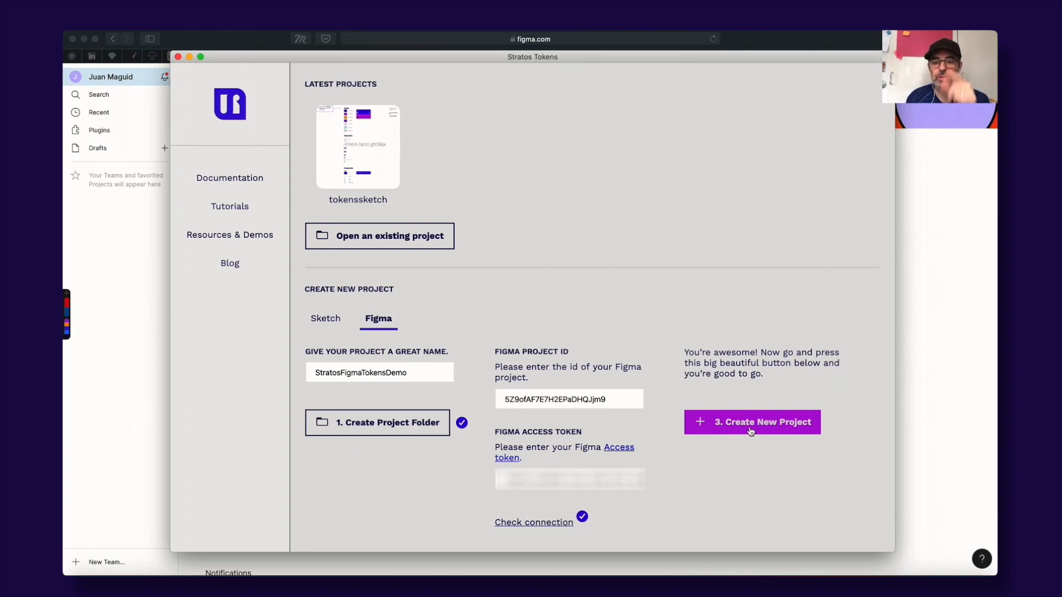
click(751, 422)
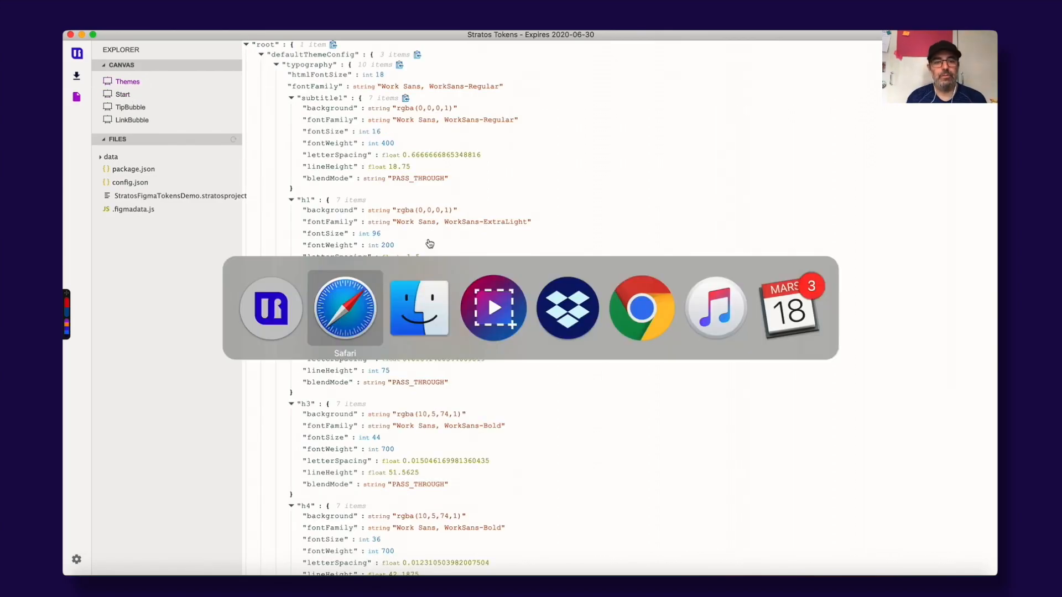
Step: Review the imported defaultThemeConfig tokens, then return to Figma in the browser
click(344, 308)
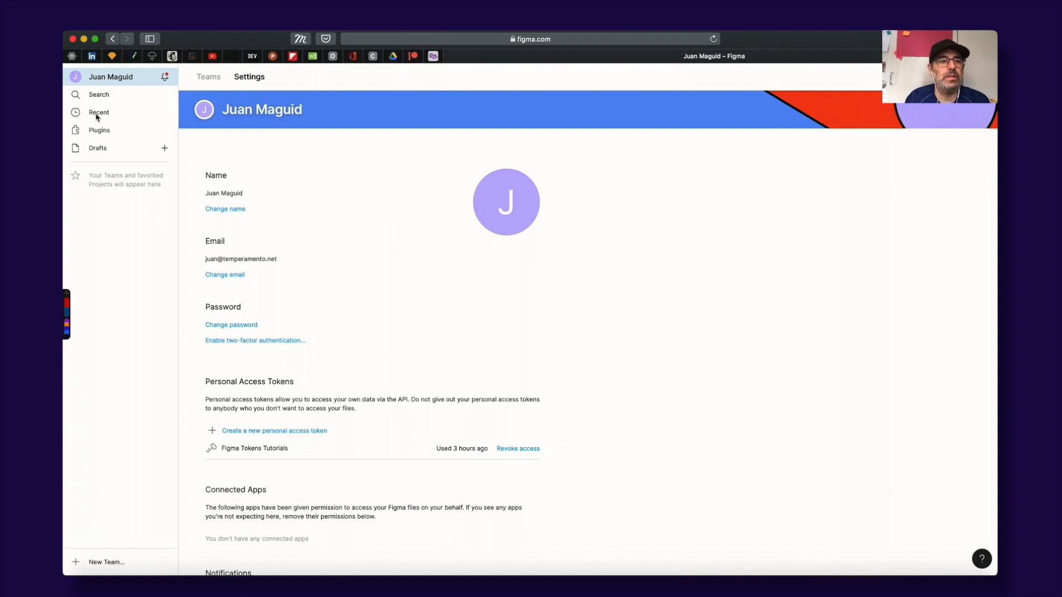
Step: Open MaterialUITokensDemo from Recent and expand the Themes > defaultThemeConfig layers
click(99, 112)
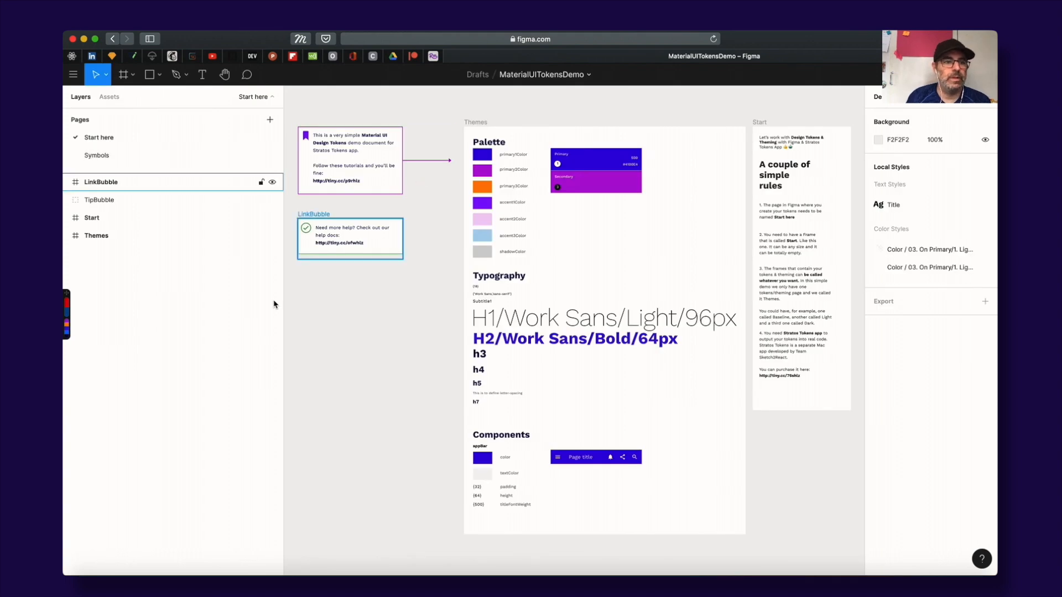
click(96, 235)
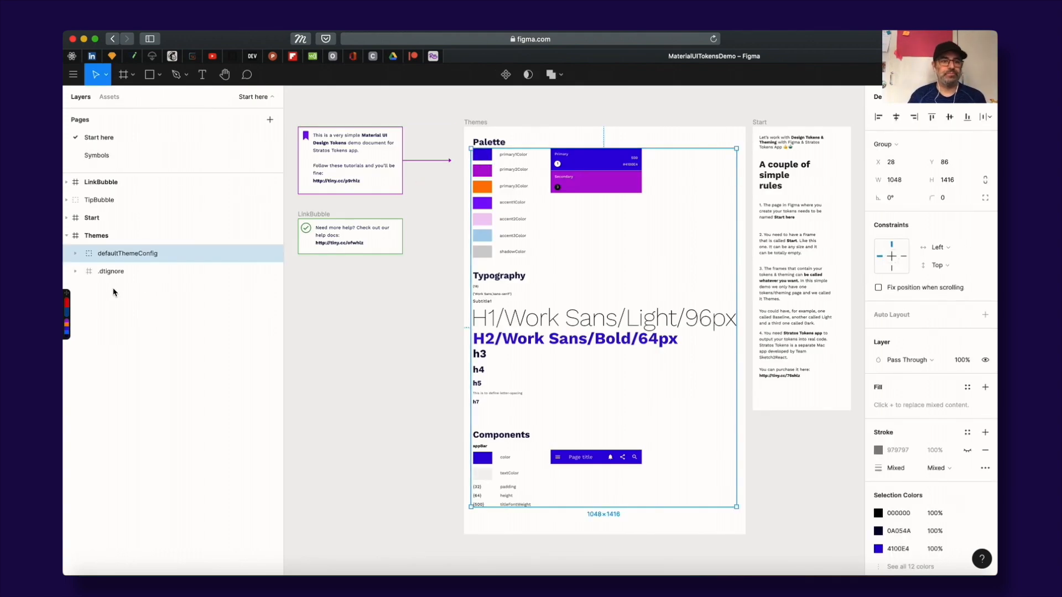
click(97, 235)
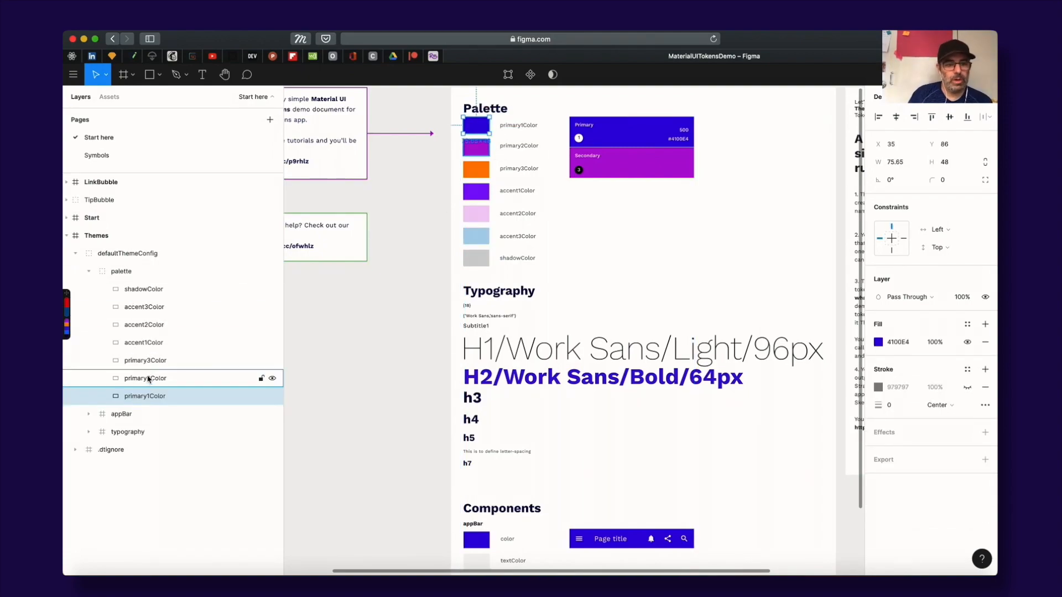
Step: Recolour the primary1Color swatch fill to green from Document Colors
click(145, 396)
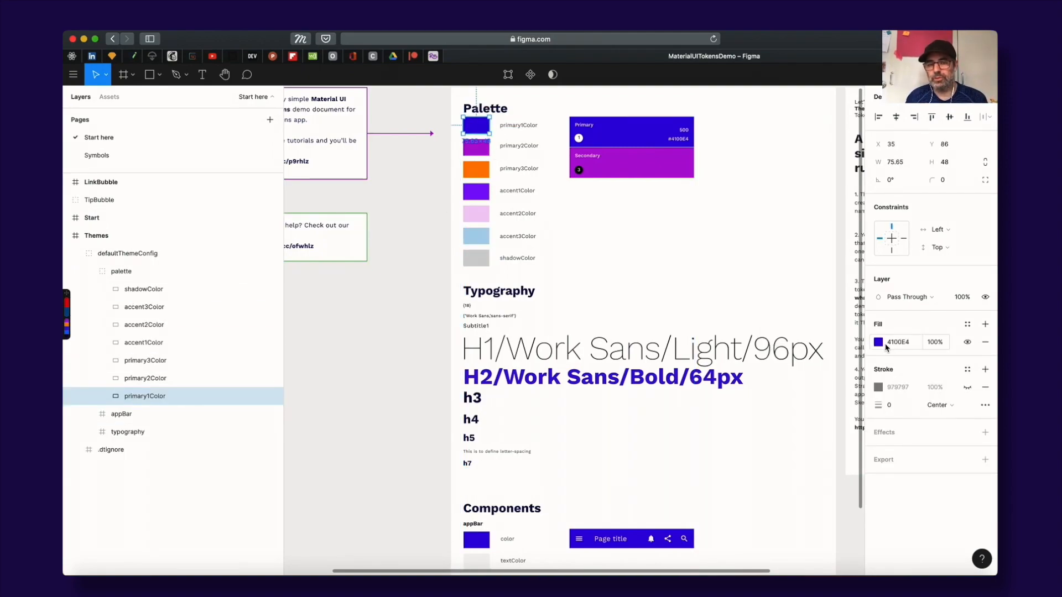
click(878, 341)
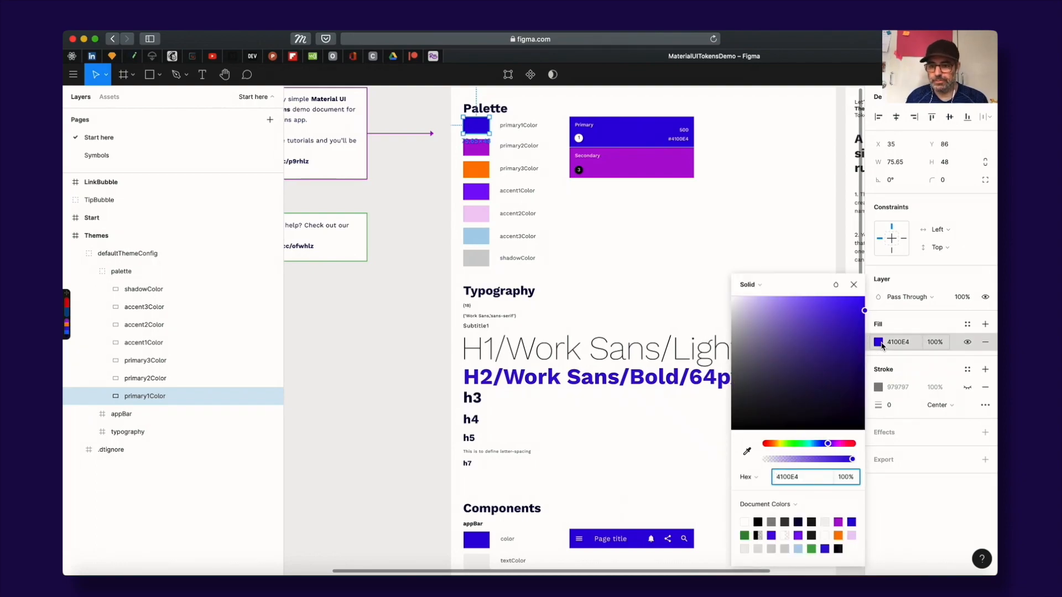
click(144, 325)
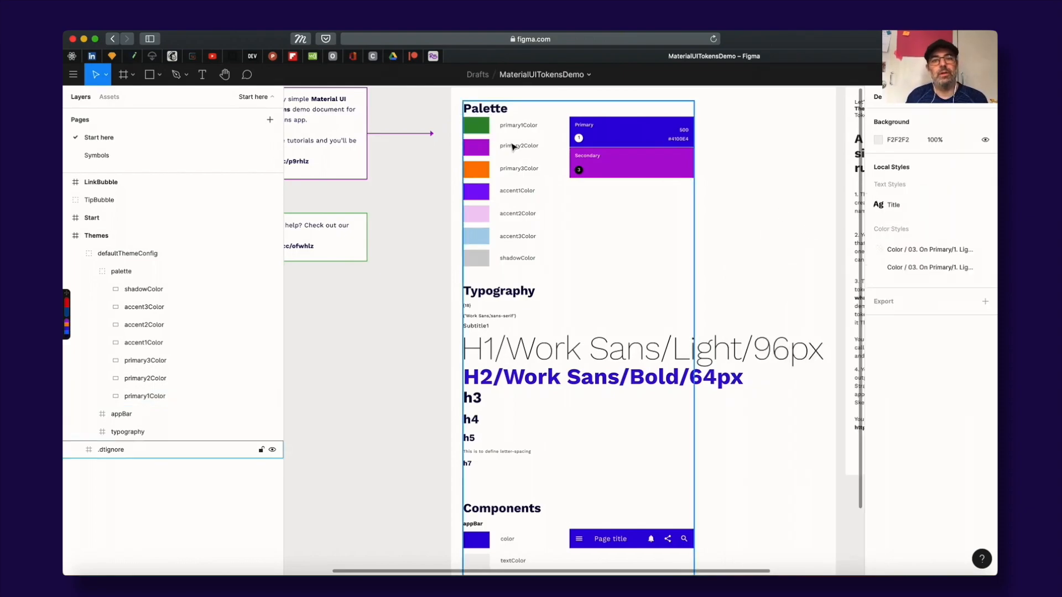
click(477, 126)
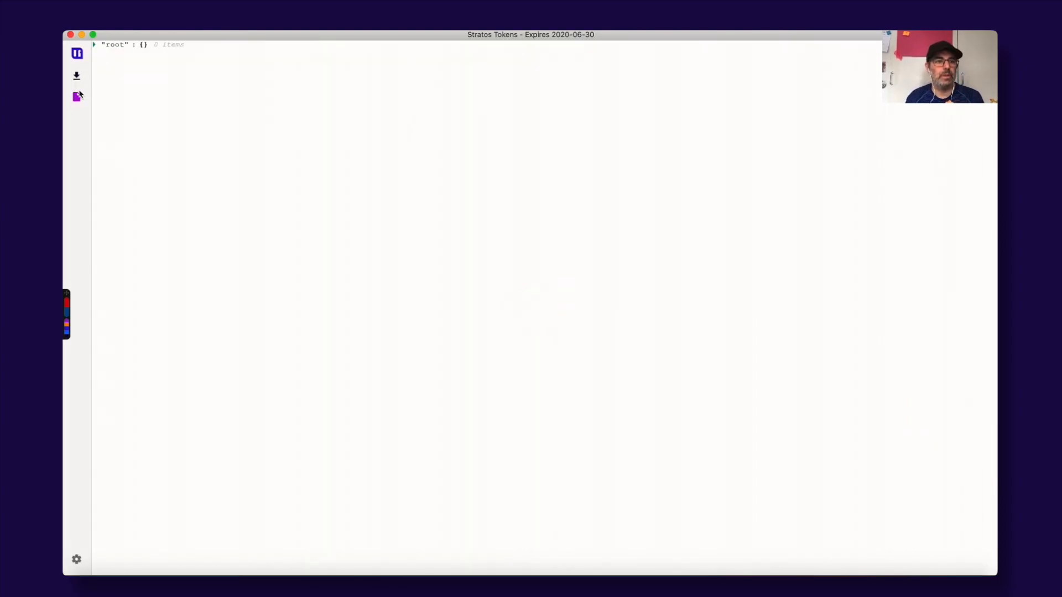
Step: Re-import the tokens and confirm primary1Color reads rgba(68,157,68,1)
click(76, 96)
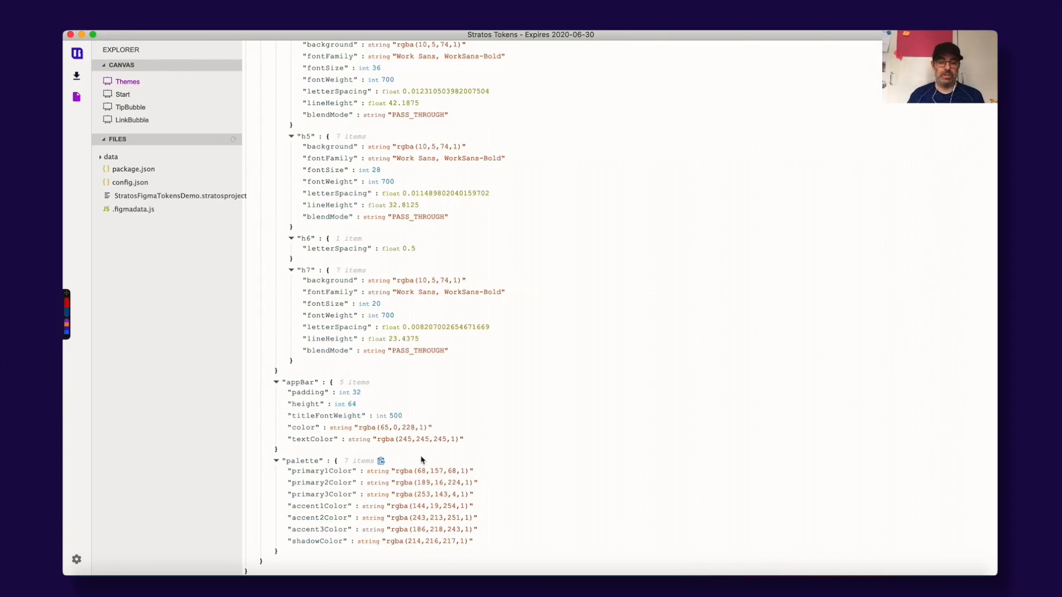
scroll(up, 3)
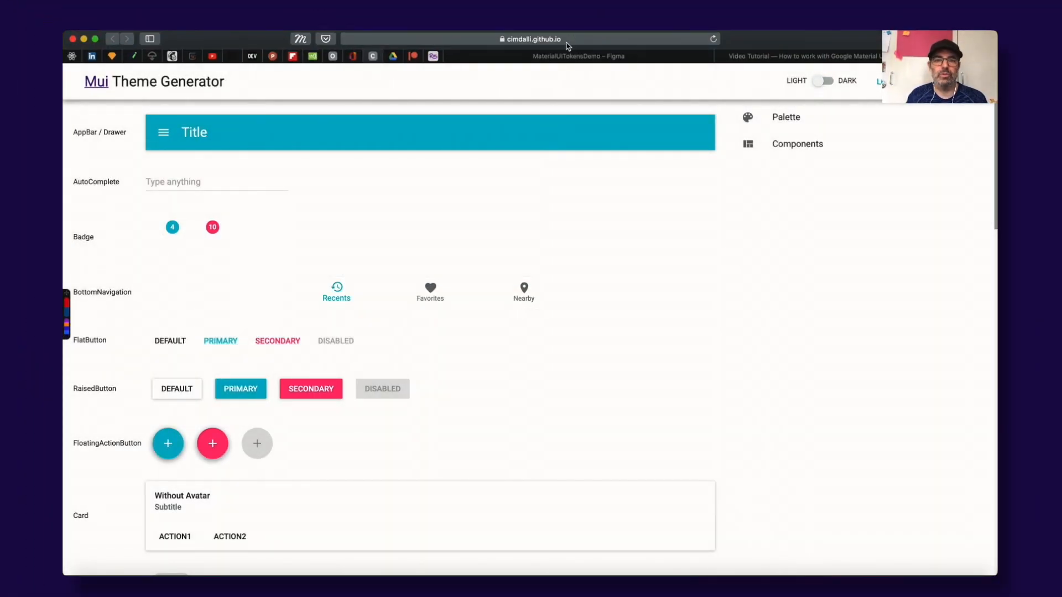
Step: Copy the exported theme JSON from Stratos Tokens into the Load Theme dialog
click(528, 39)
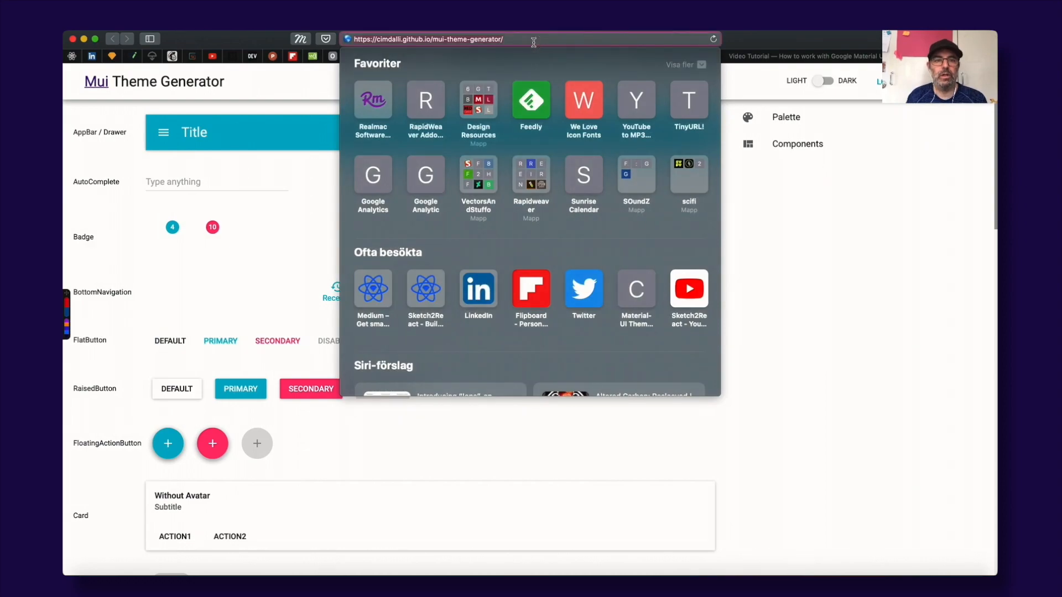
mouse_move(741, 115)
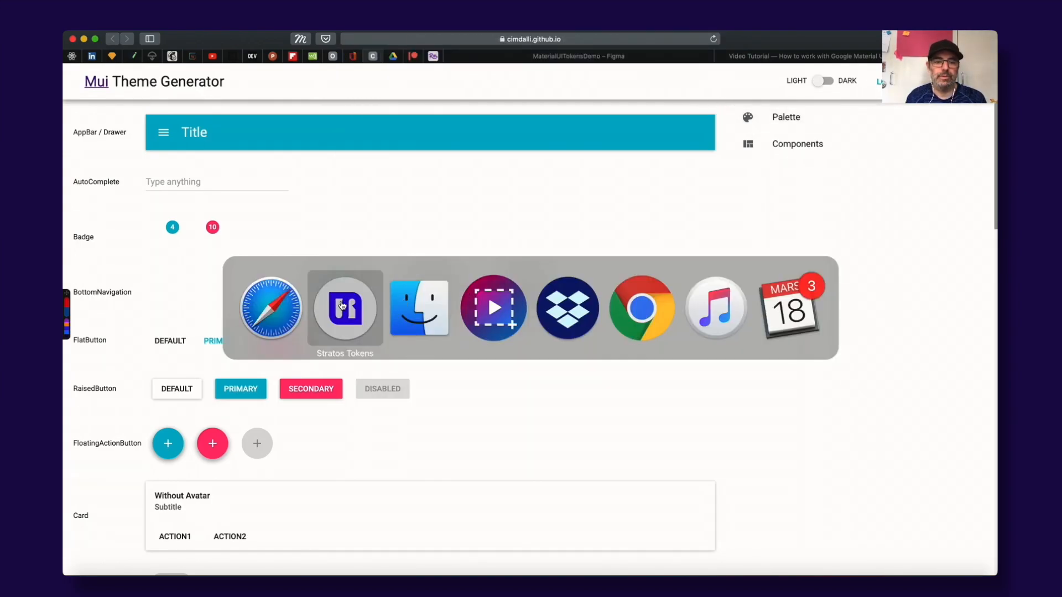
click(344, 307)
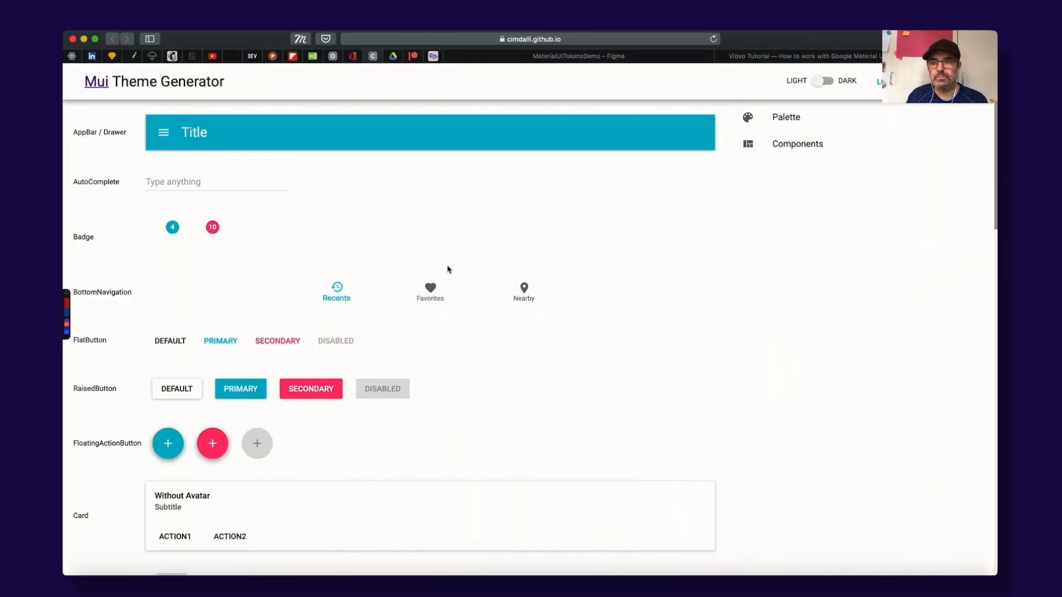
click(881, 80)
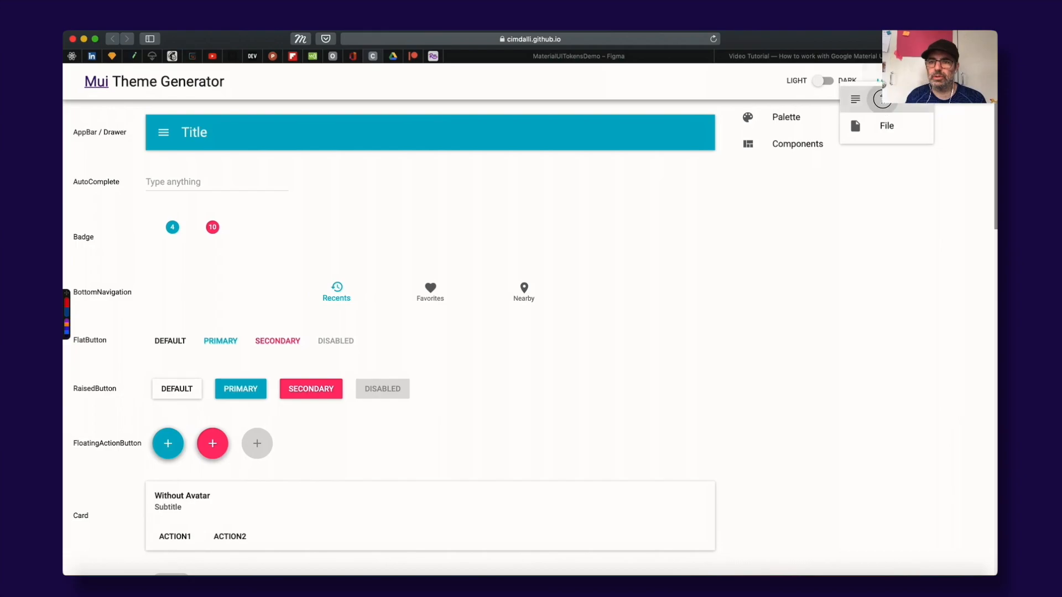
click(886, 126)
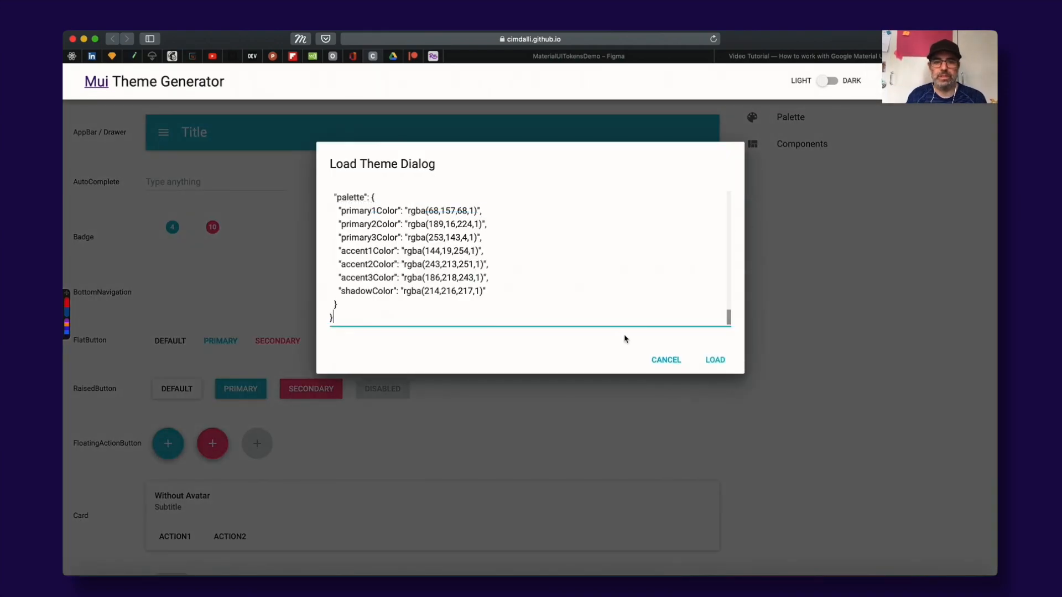
Step: Load the theme and scroll the preview of green primary and purple secondary components
click(714, 360)
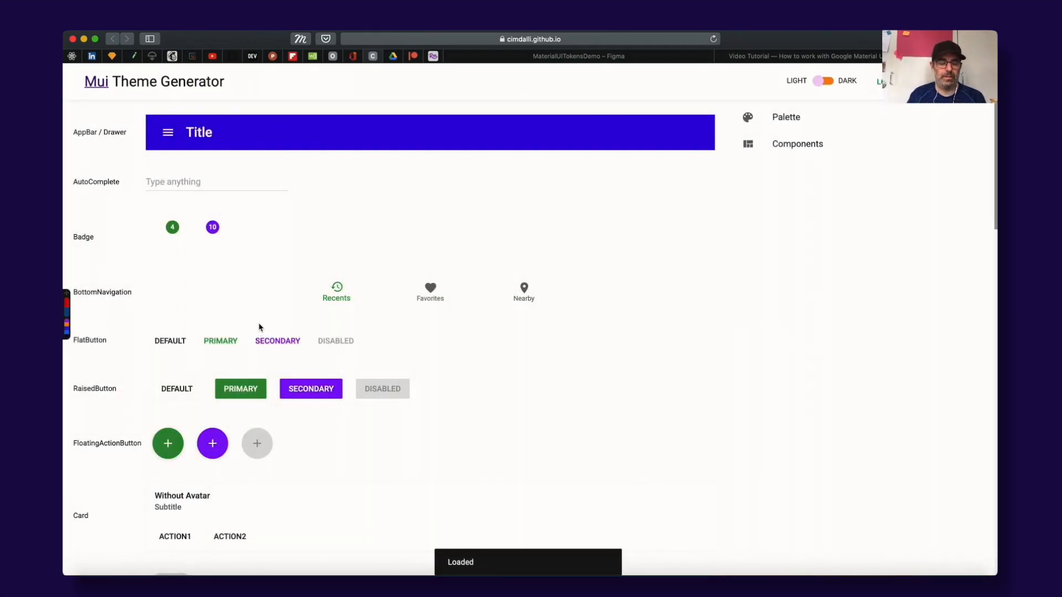
scroll(down, 3)
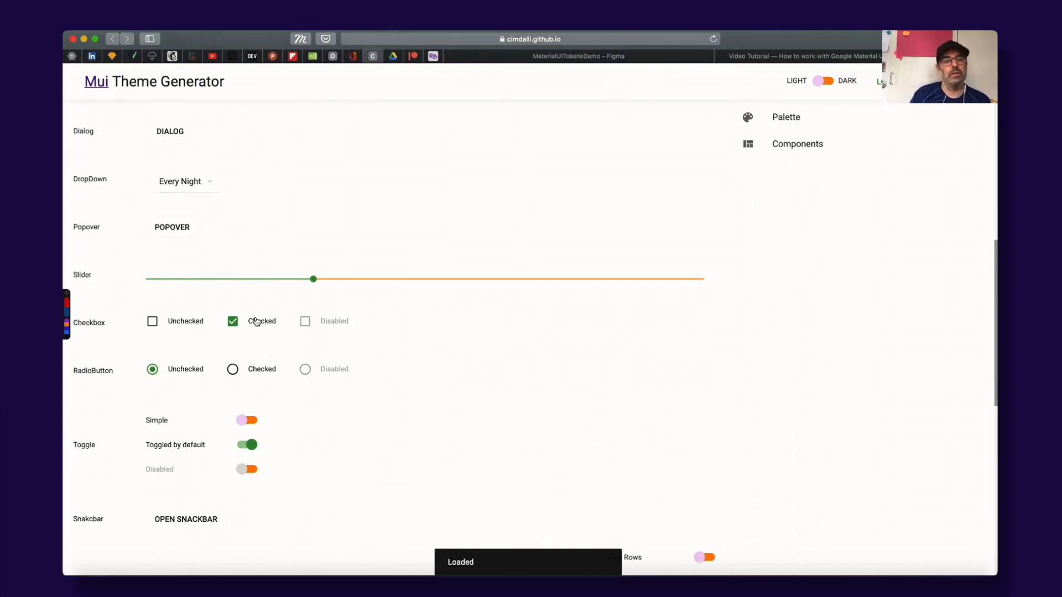
scroll(up, 3)
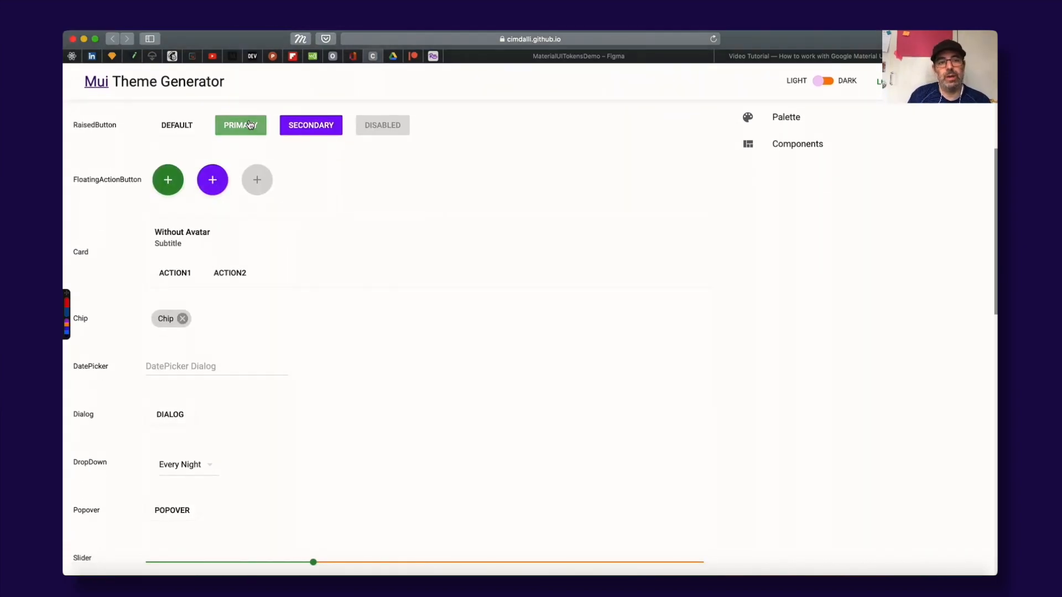
mouse_move(256, 157)
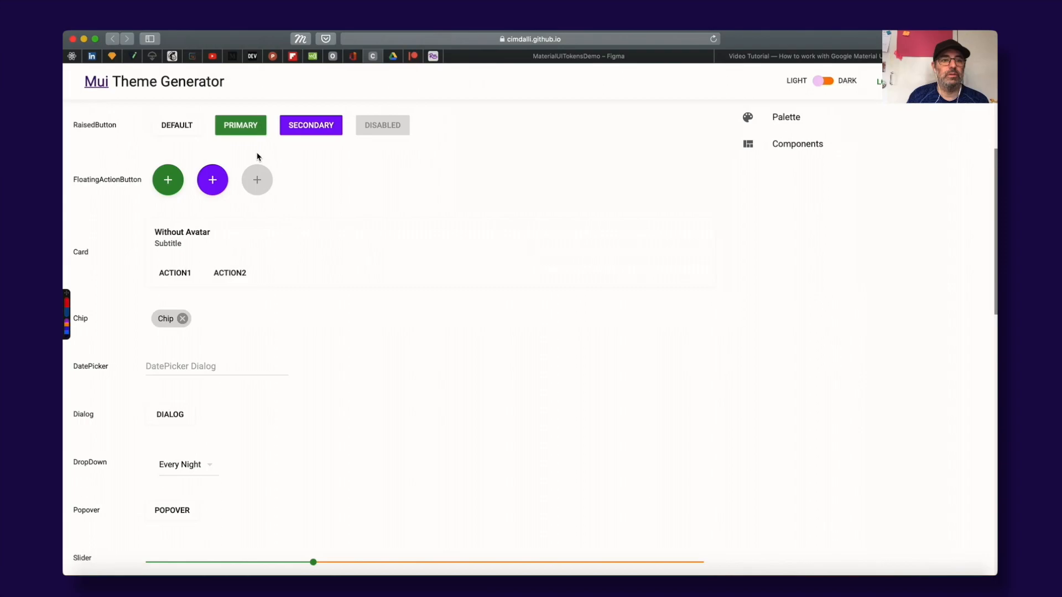
click(786, 117)
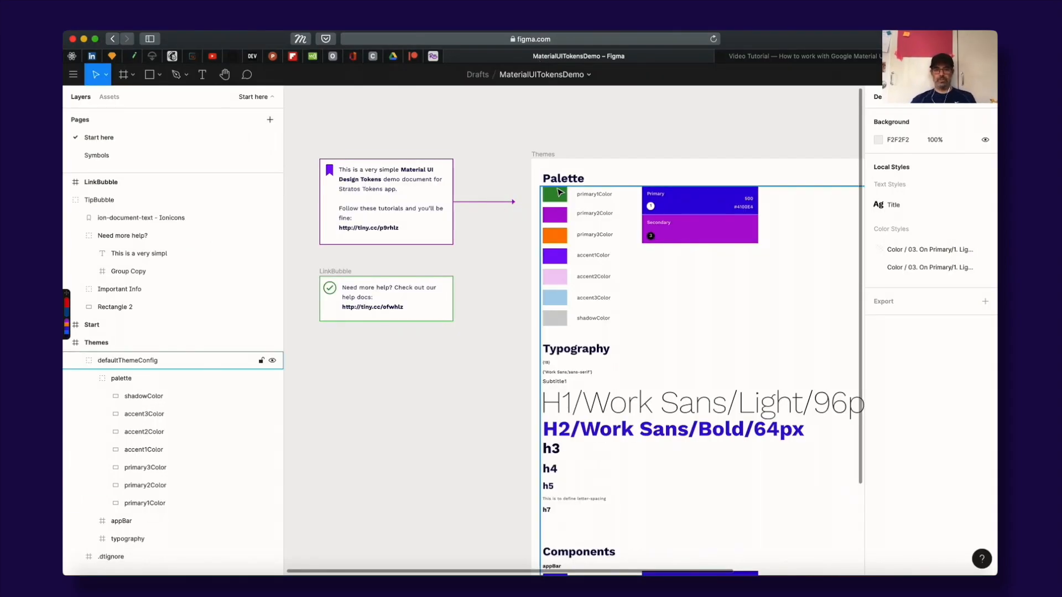
Step: Select Figma's green primary1Color swatch, then bring up Stratos Tokens with an empty token tree
click(554, 195)
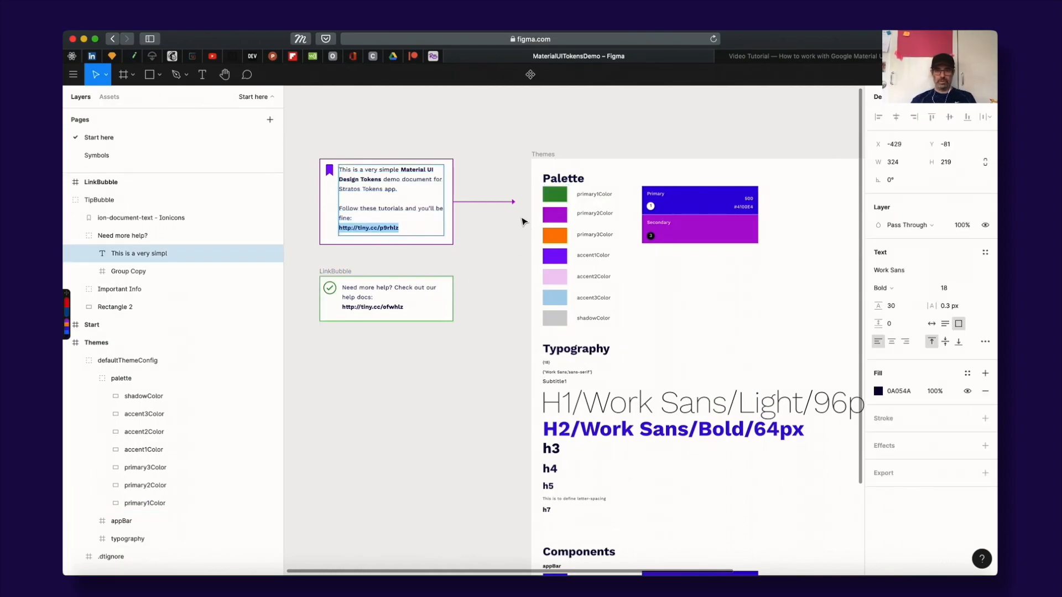
click(521, 223)
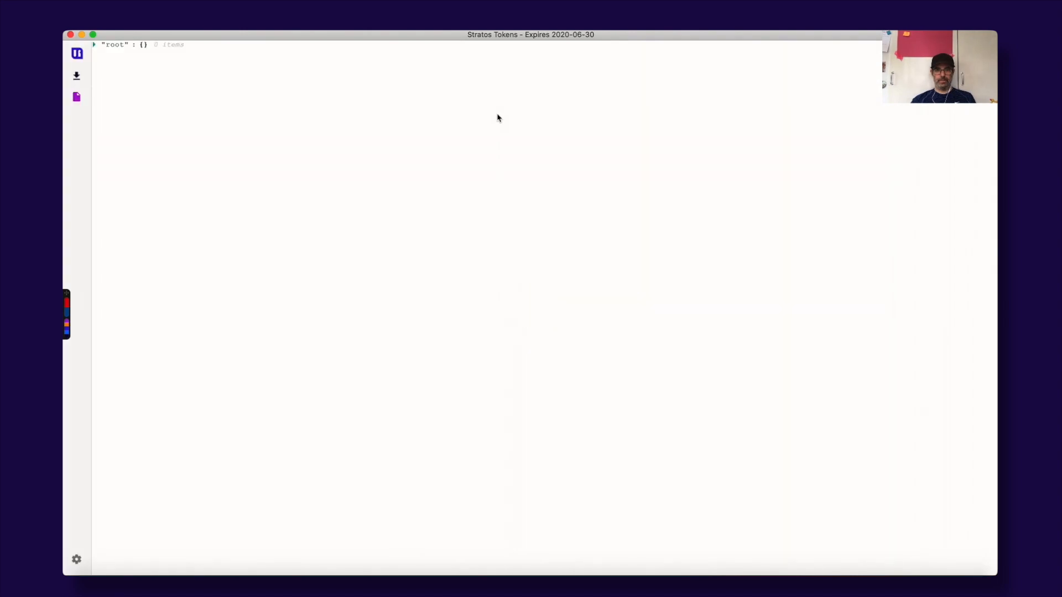
Step: Load the Themes frame's defaultThemeConfig tokens into Stratos Tokens, then return to Safari
click(76, 53)
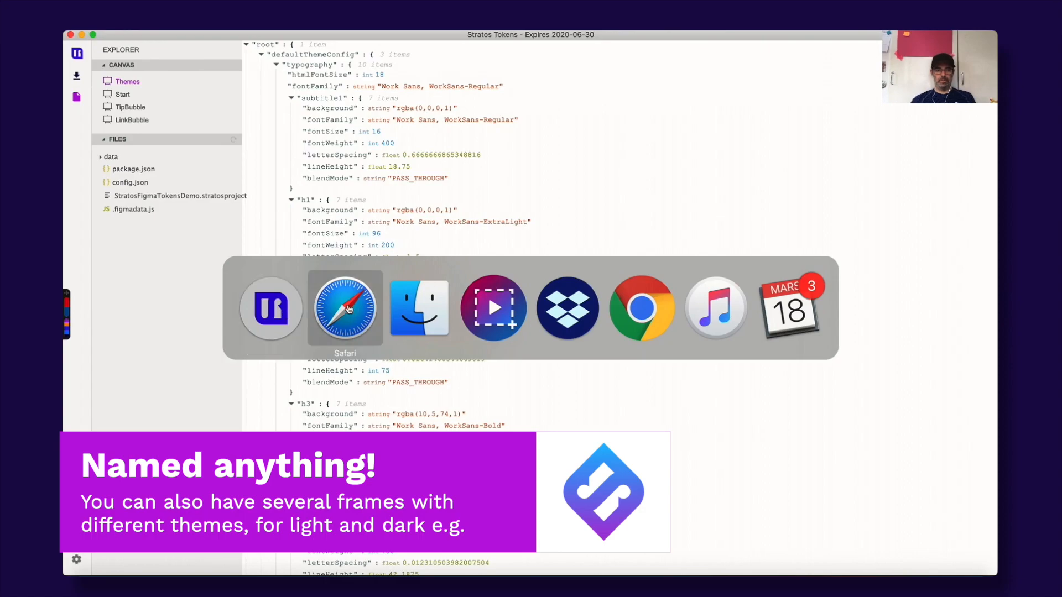
click(344, 308)
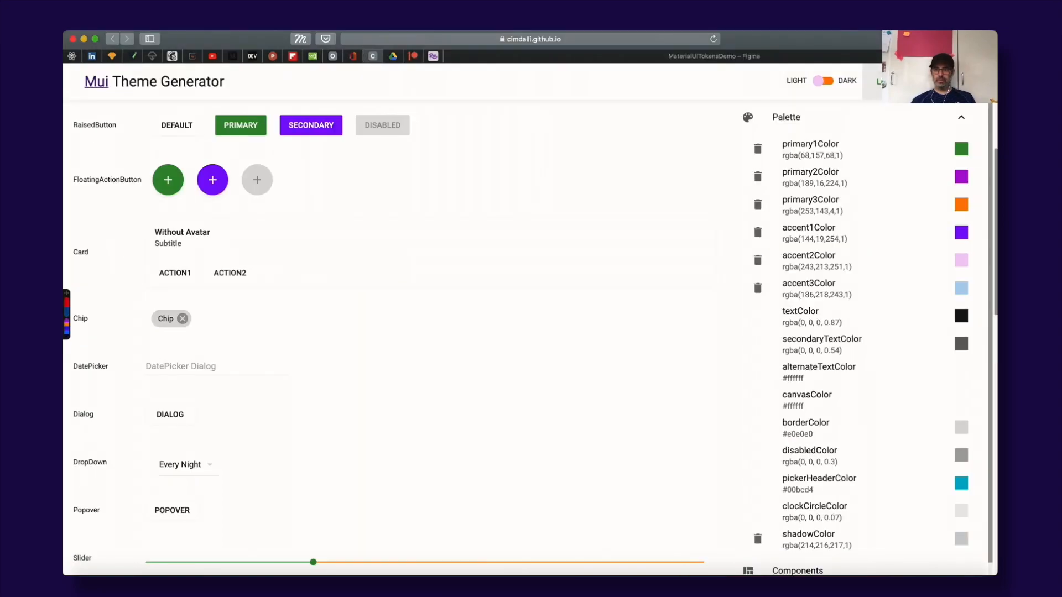
Step: Load the pasted palette JSON so primary1Color is rgba(65,0,228,1), then return to Stratos Tokens
click(882, 81)
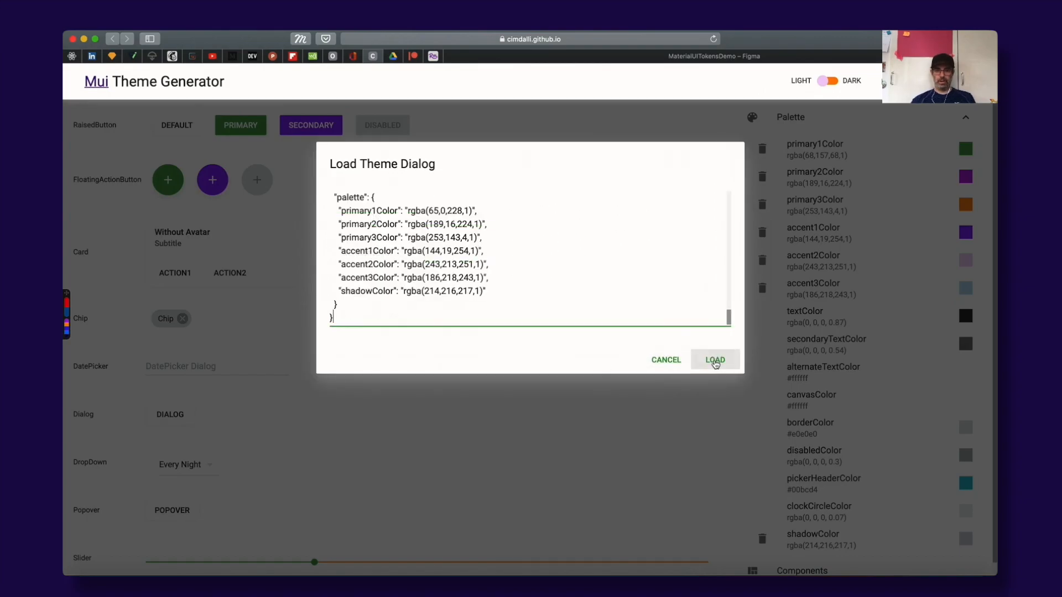
click(715, 359)
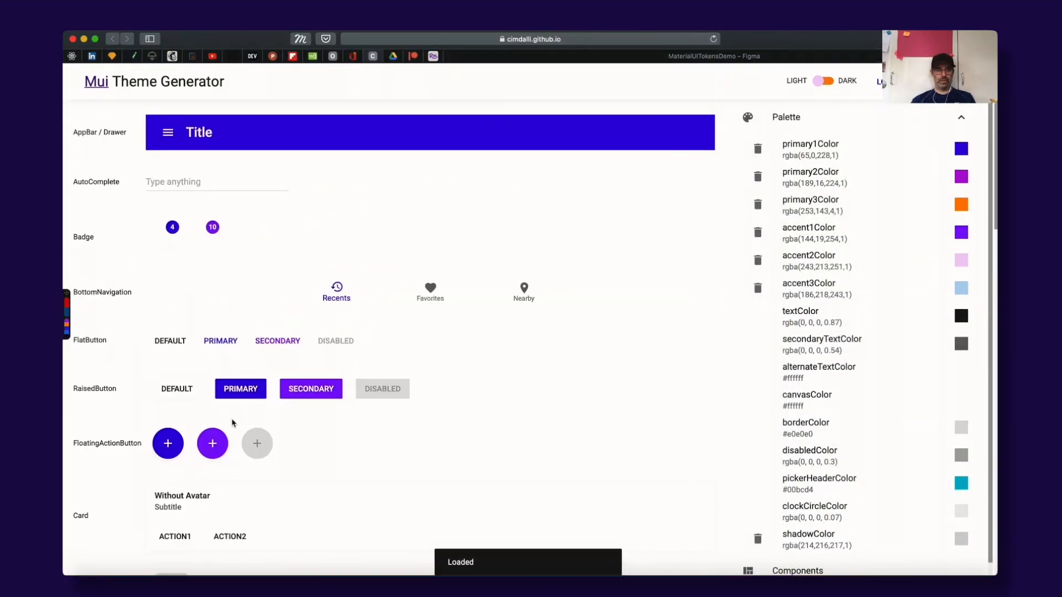
mouse_move(548, 190)
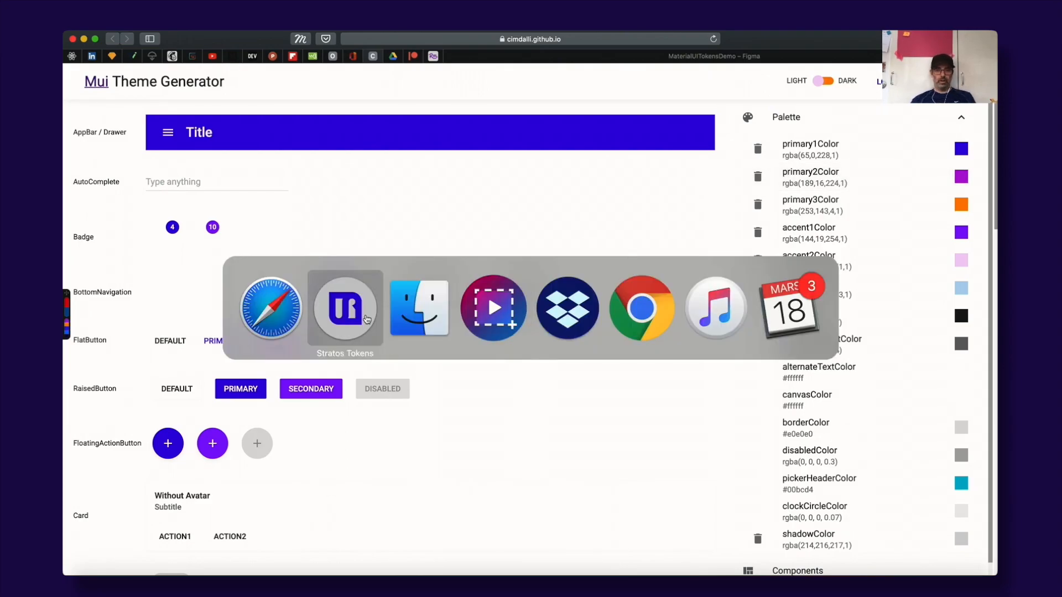
click(345, 308)
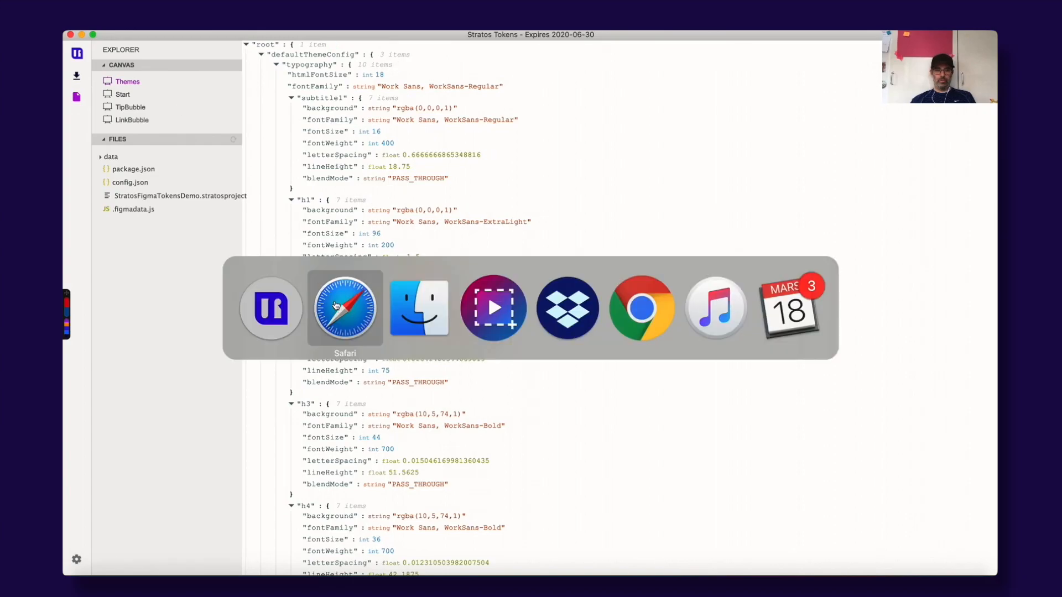
Step: Back in Figma, clear the canvas selection and expand the typography group showing h1–h7 layers
click(344, 307)
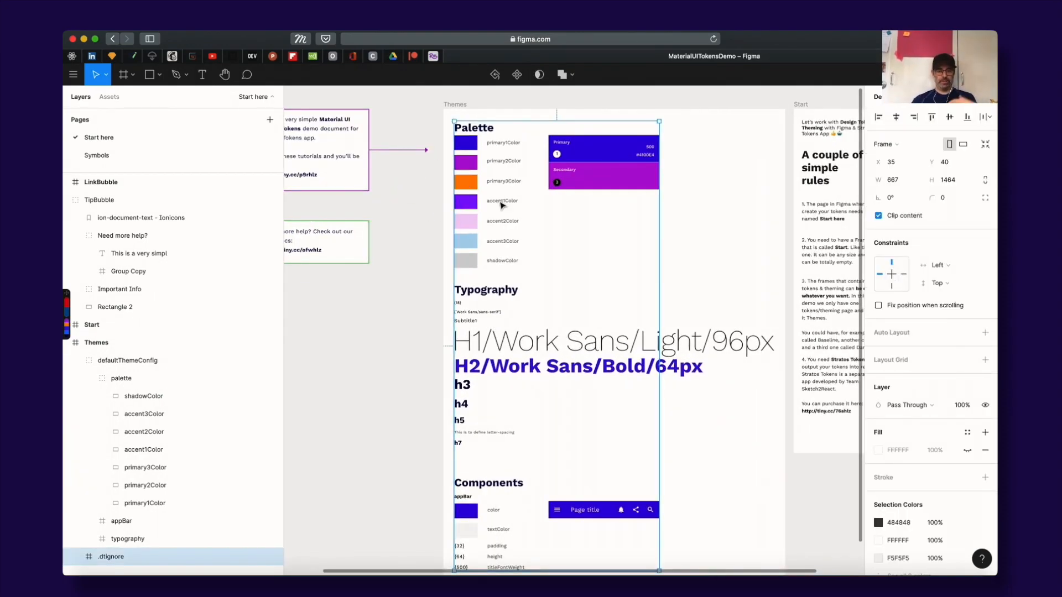
mouse_move(410, 196)
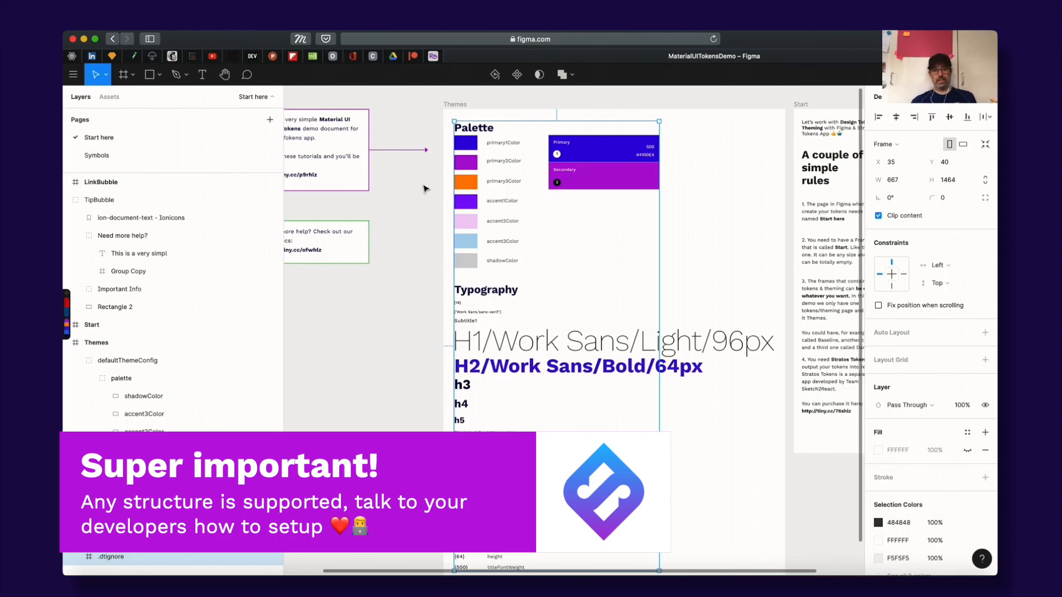
click(75, 359)
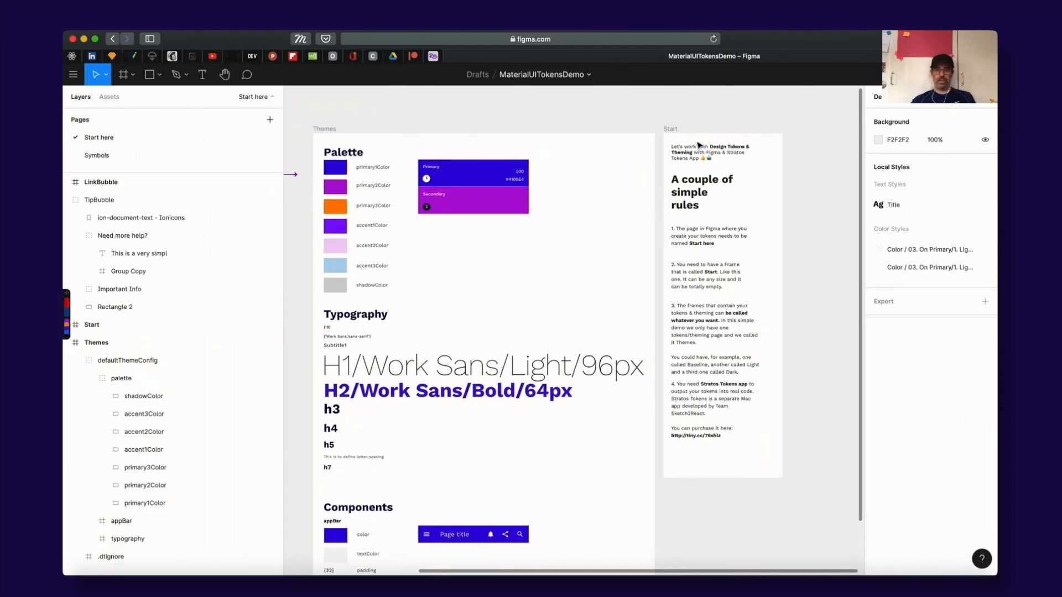
click(670, 130)
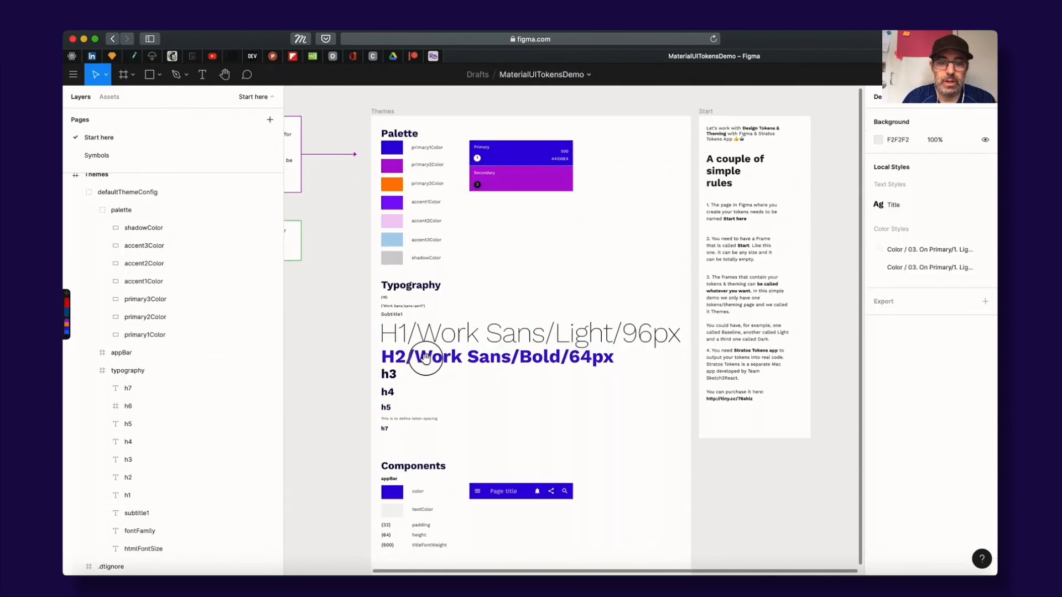
Step: Browse the h7–h1 typography layers, then view subtitle1 and h1–h4 values in Stratos Tokens
click(528, 252)
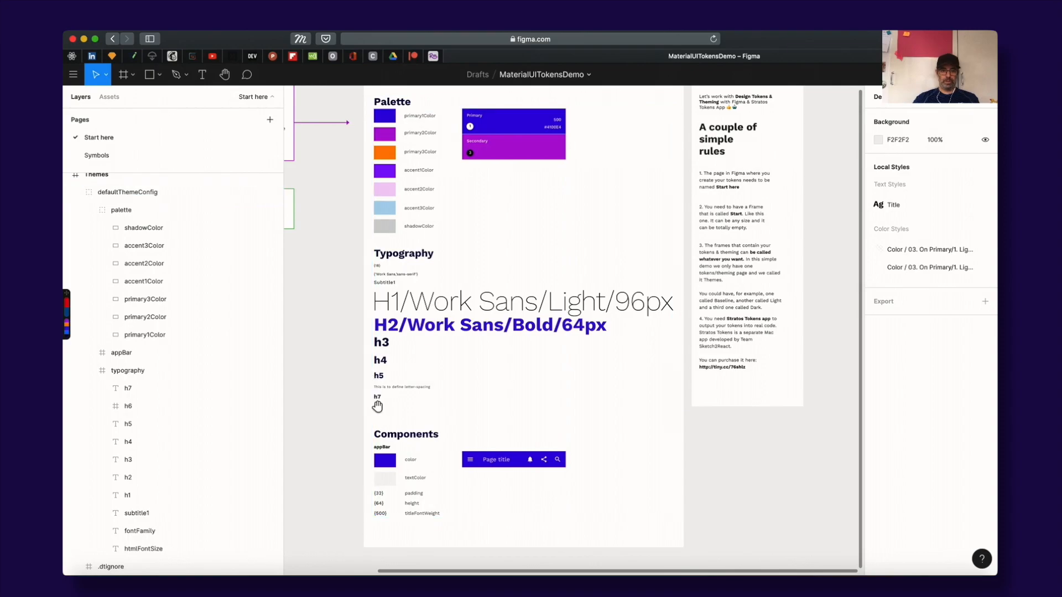
scroll(down, 3)
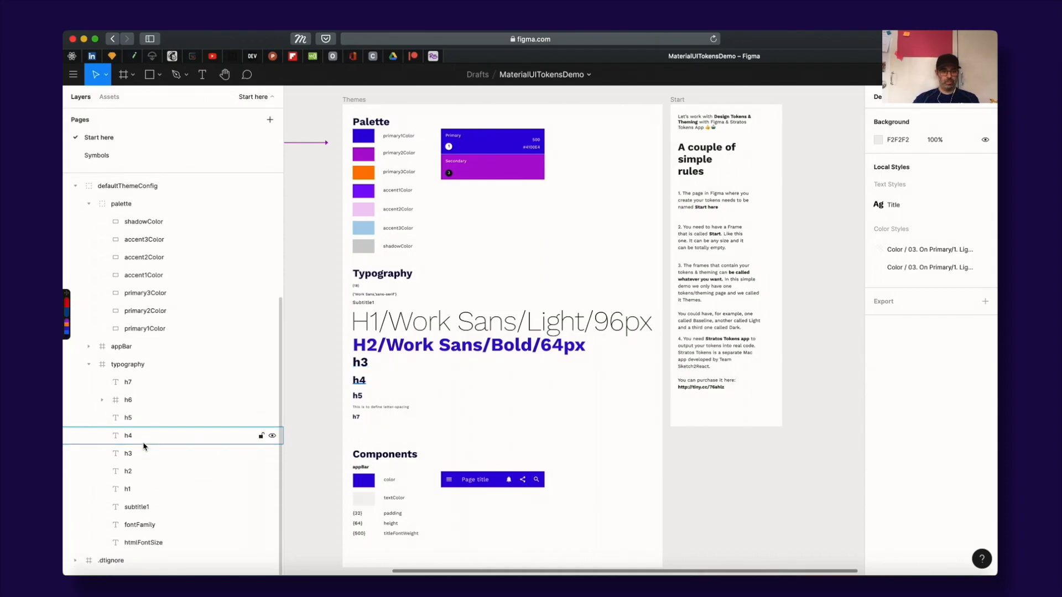
scroll(down, 3)
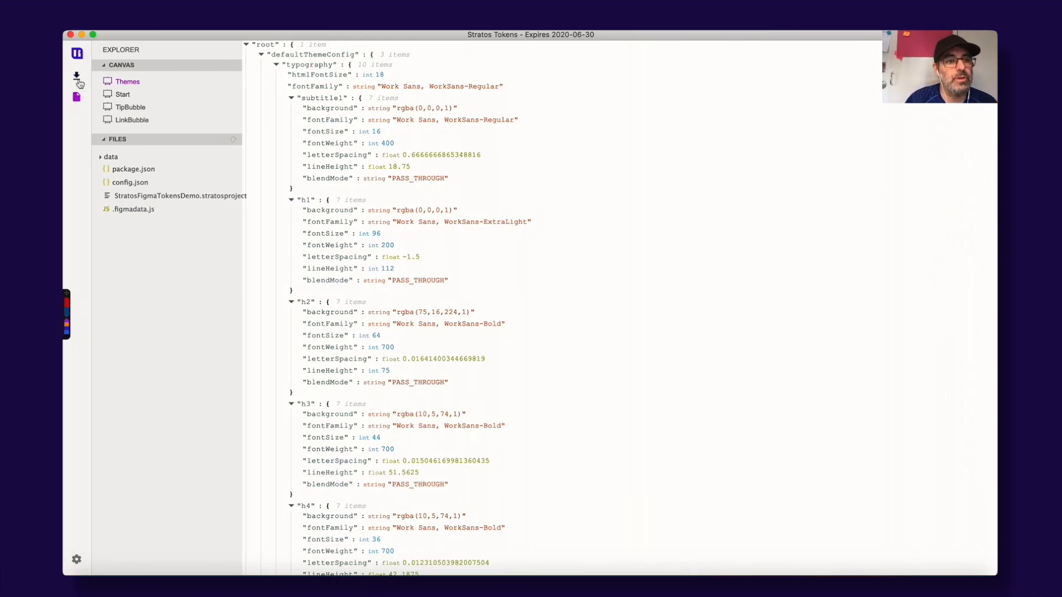
Step: Download all design tokens from Stratos Tokens' download section as an NPM project
click(77, 76)
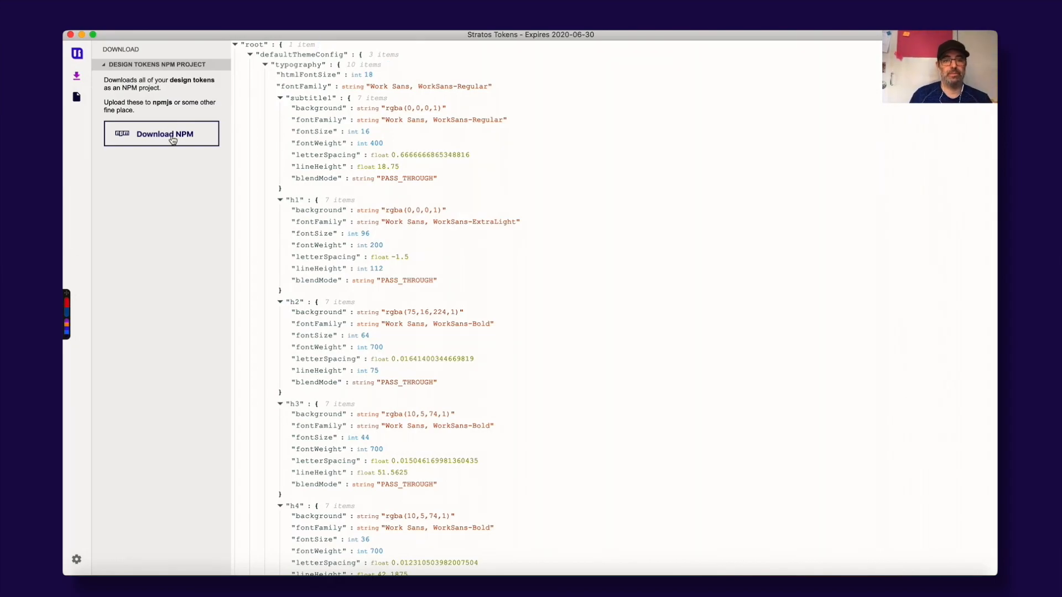
click(76, 96)
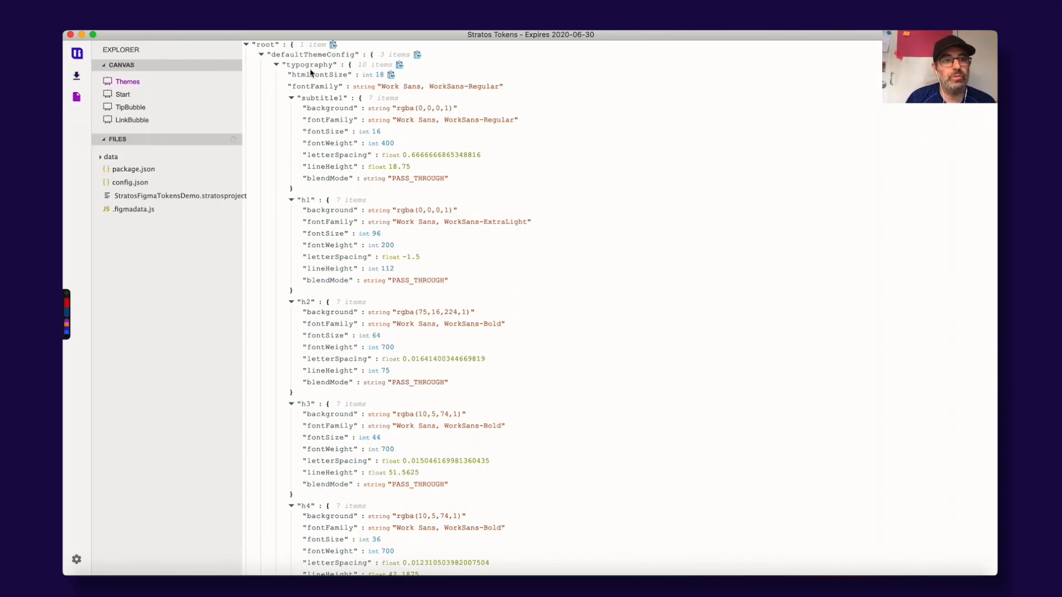
Step: Expand the data, json and js folders to show the generated start and themes files
click(100, 156)
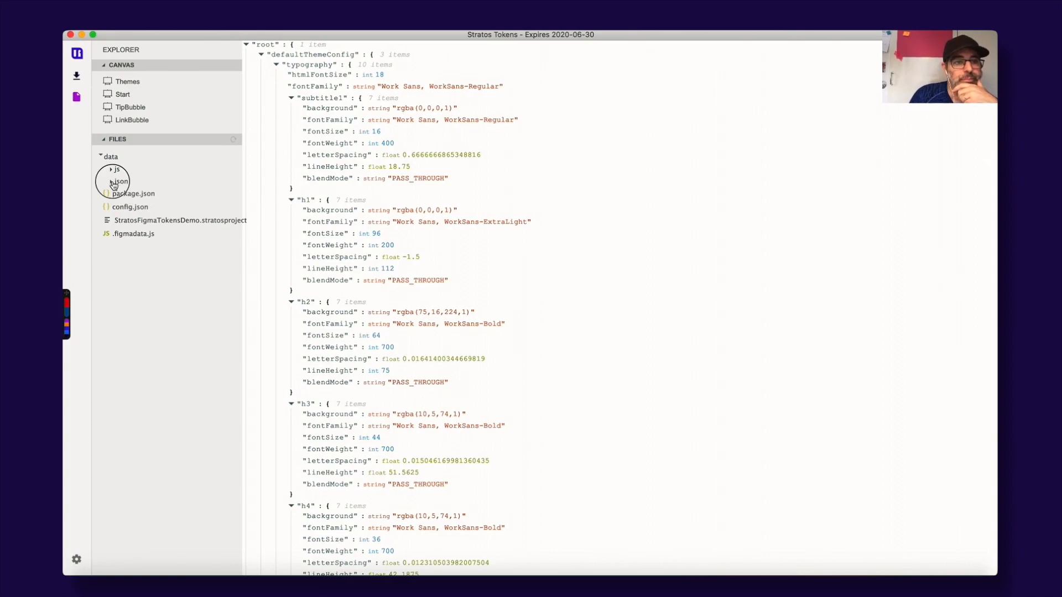
click(120, 182)
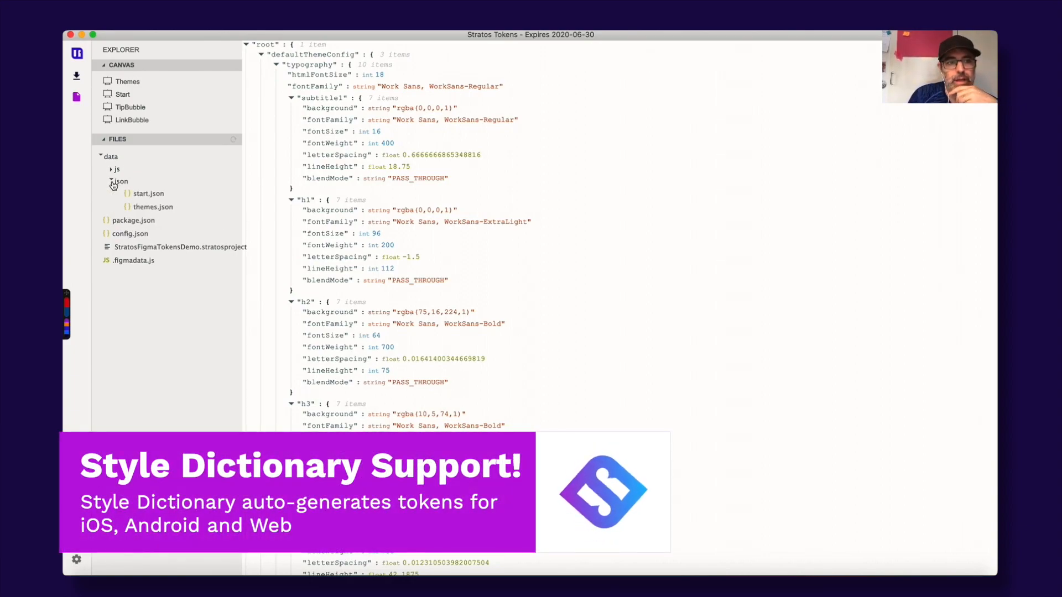
click(115, 168)
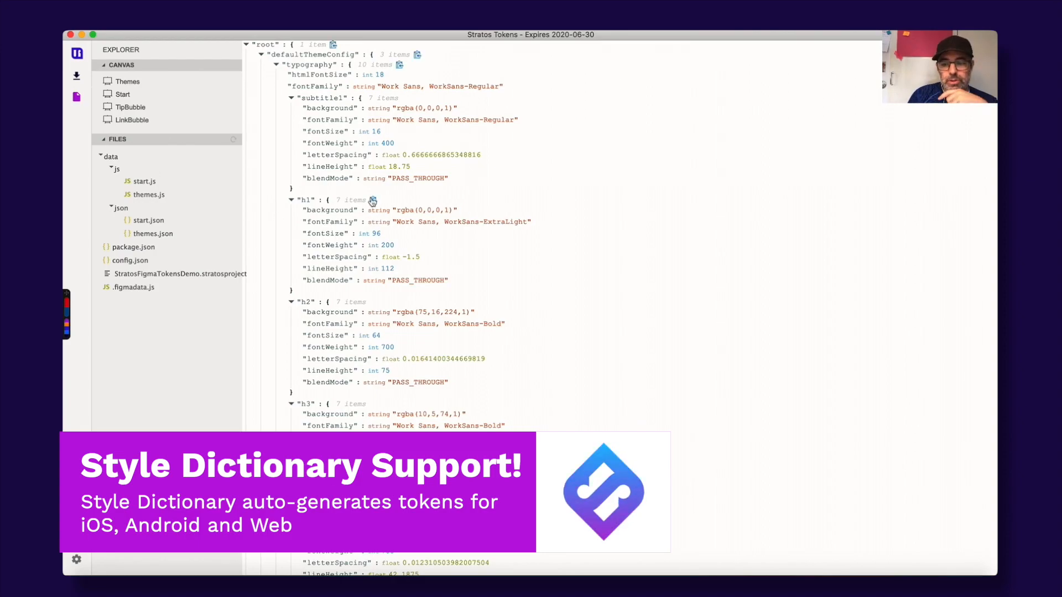
mouse_move(372, 199)
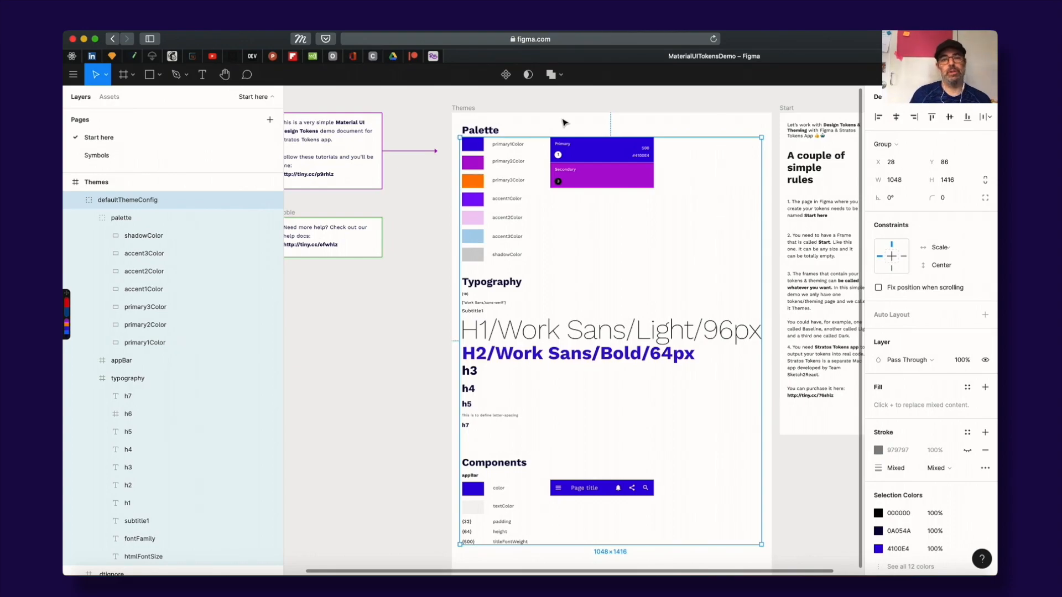
mouse_move(507, 296)
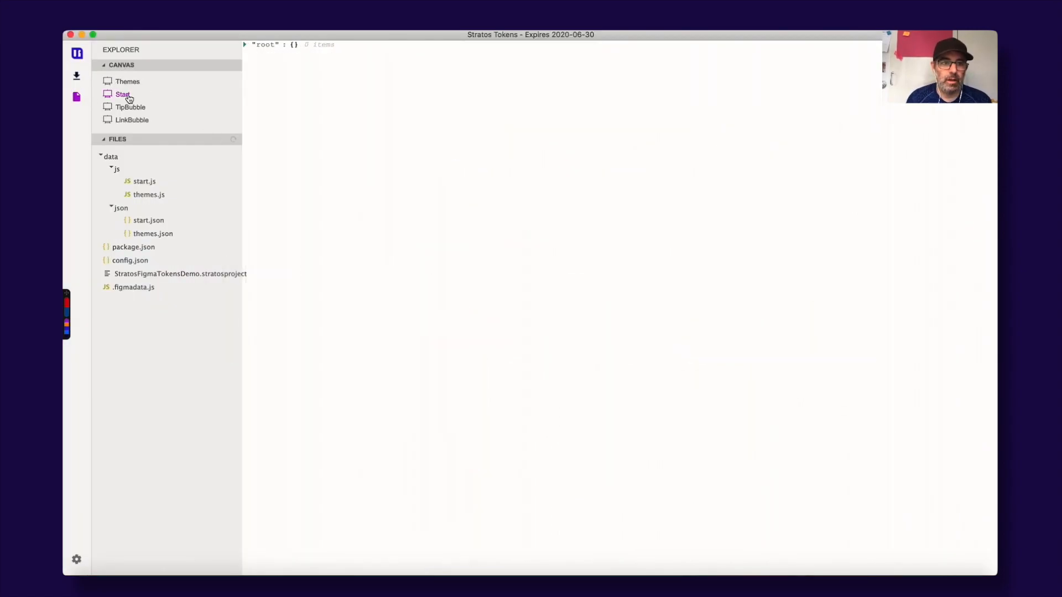
Step: Reload the Themes frame's typography tokens in Stratos Tokens
click(127, 81)
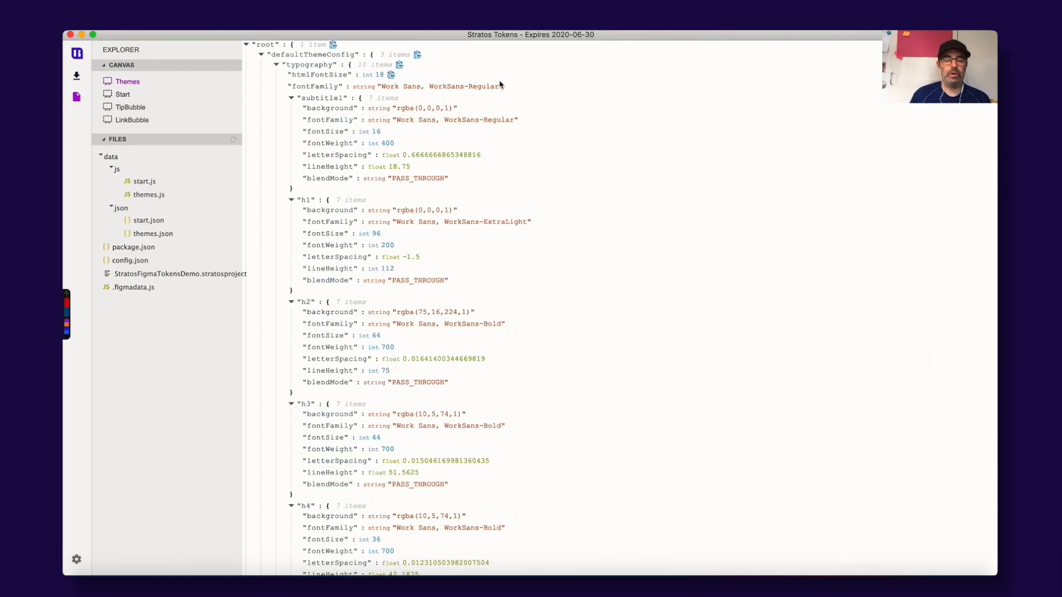